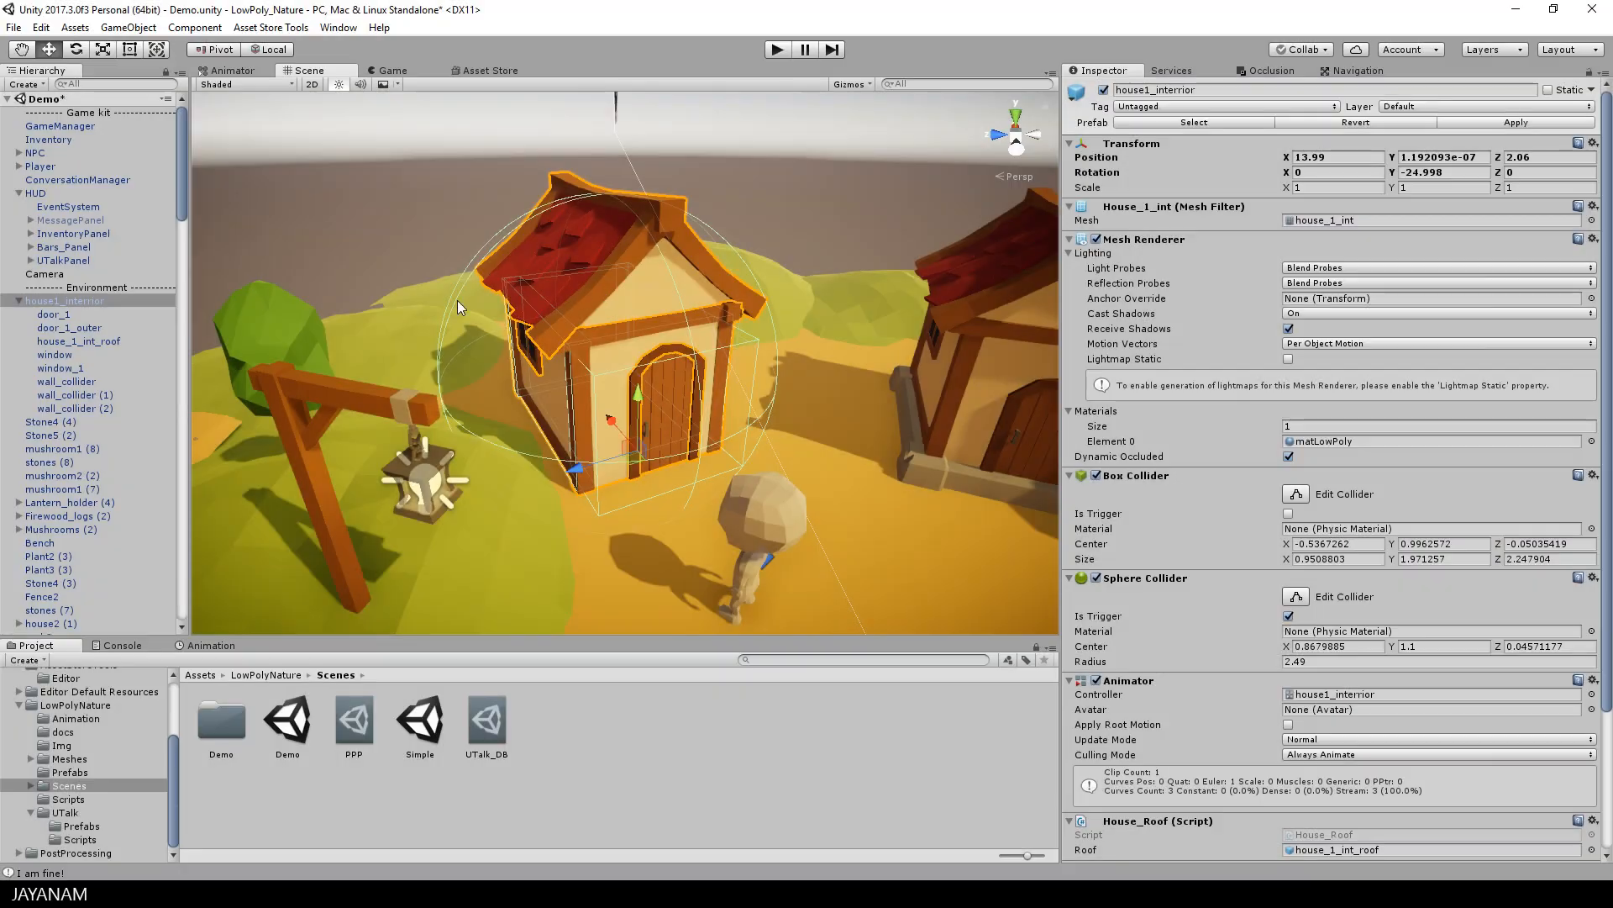
# - Review door_1's OpenDoor animation, hide and re-show house_1_int_roof, then start Play mode
pyautogui.click(52, 313)
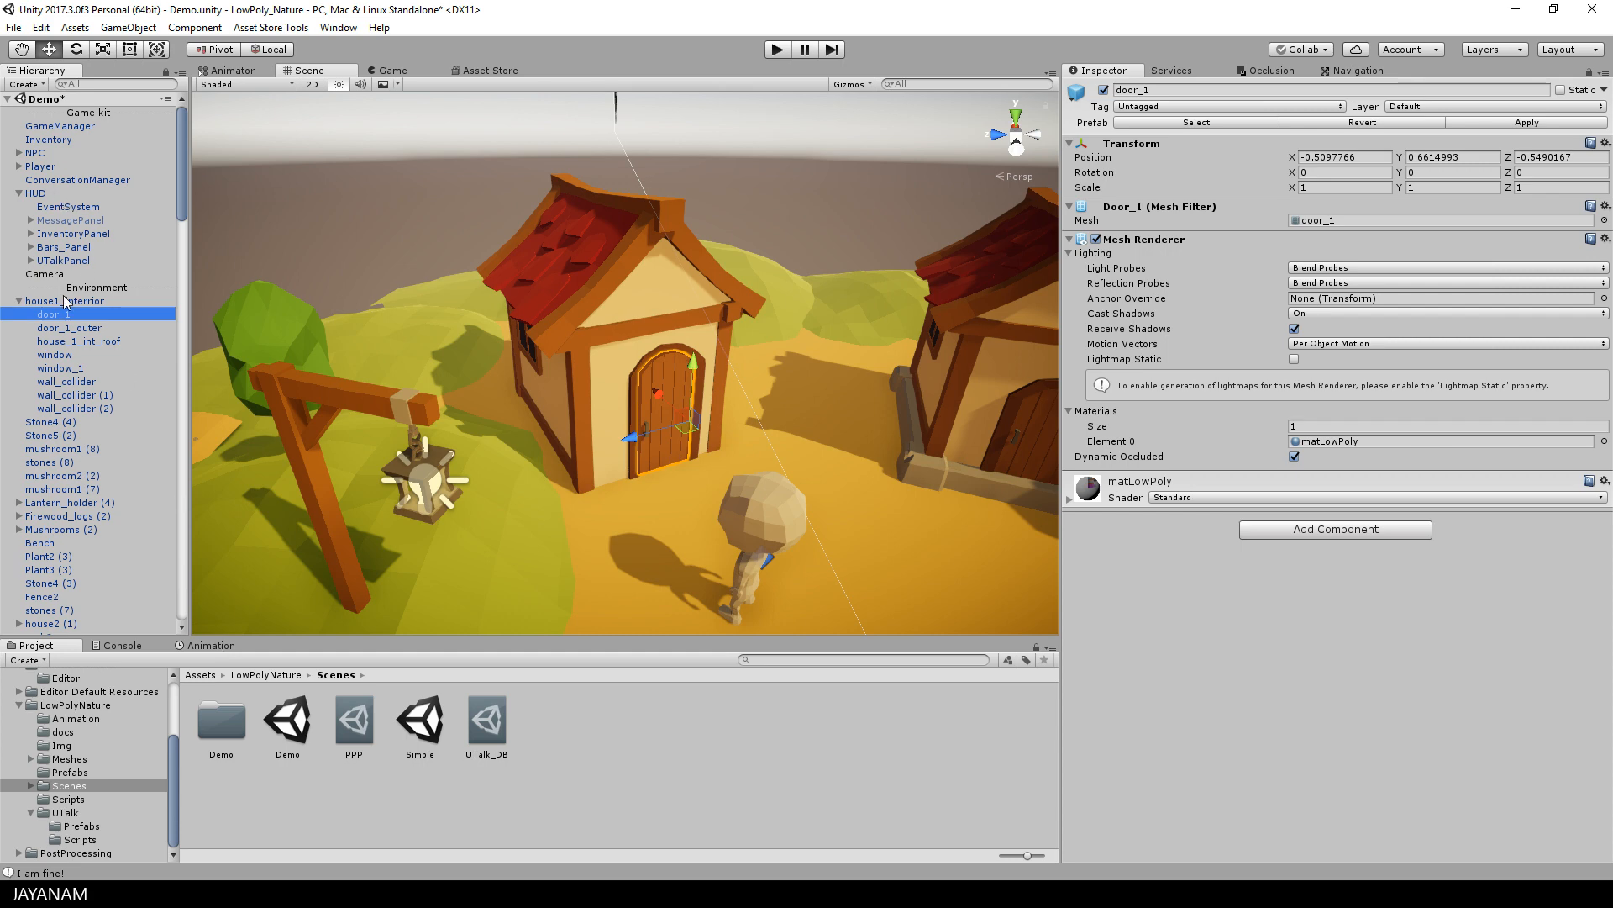
pyautogui.click(65, 299)
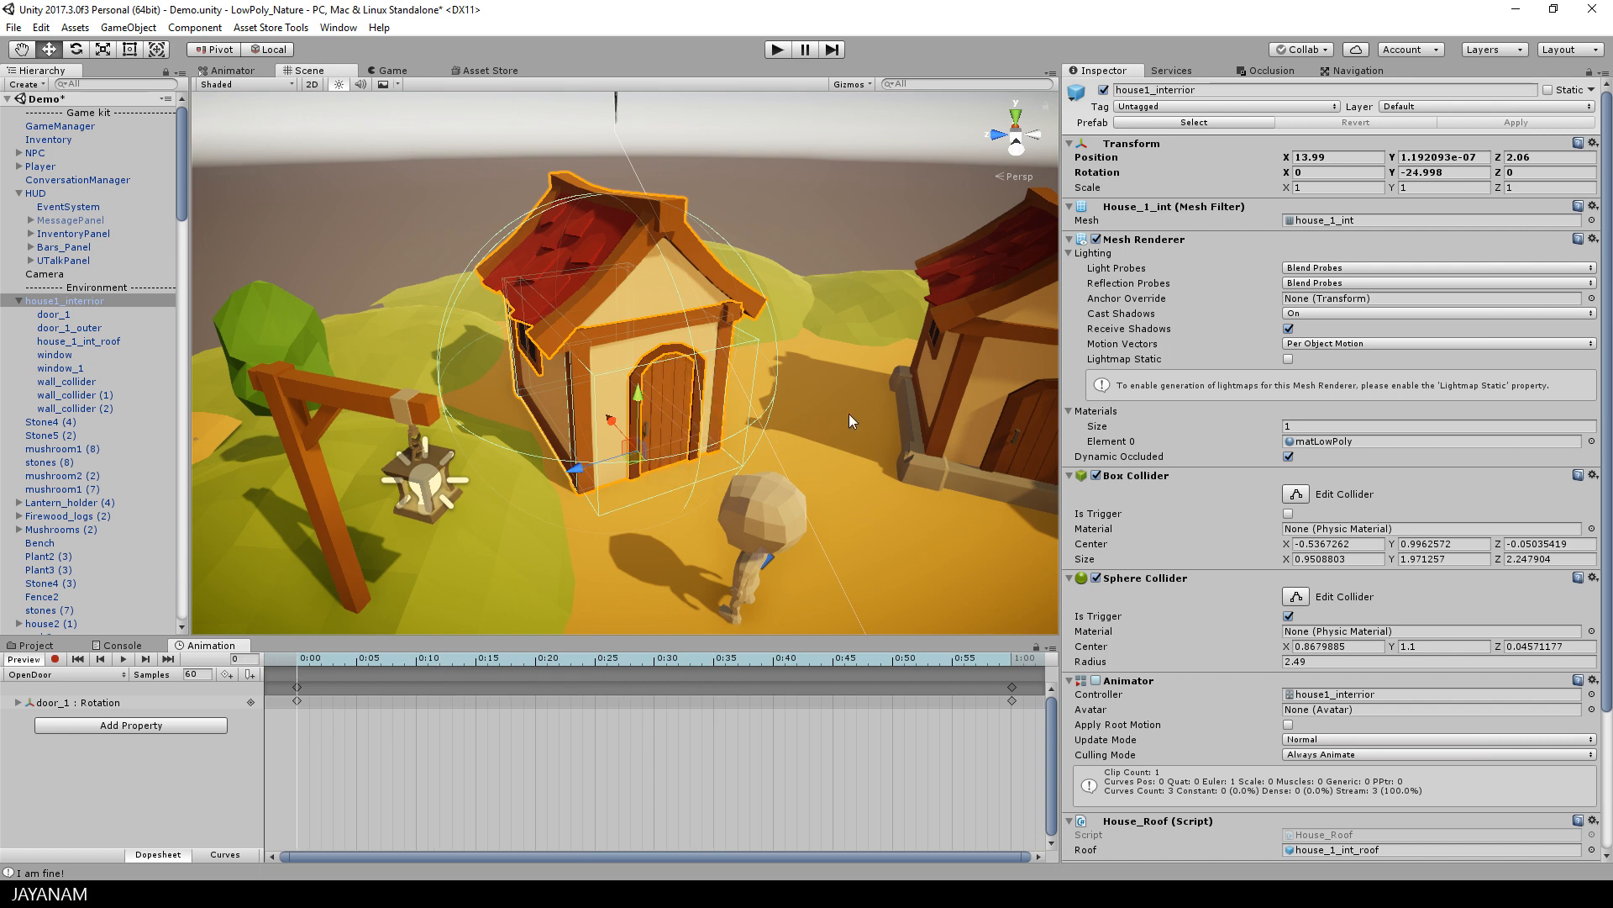
pyautogui.moveTo(65, 353)
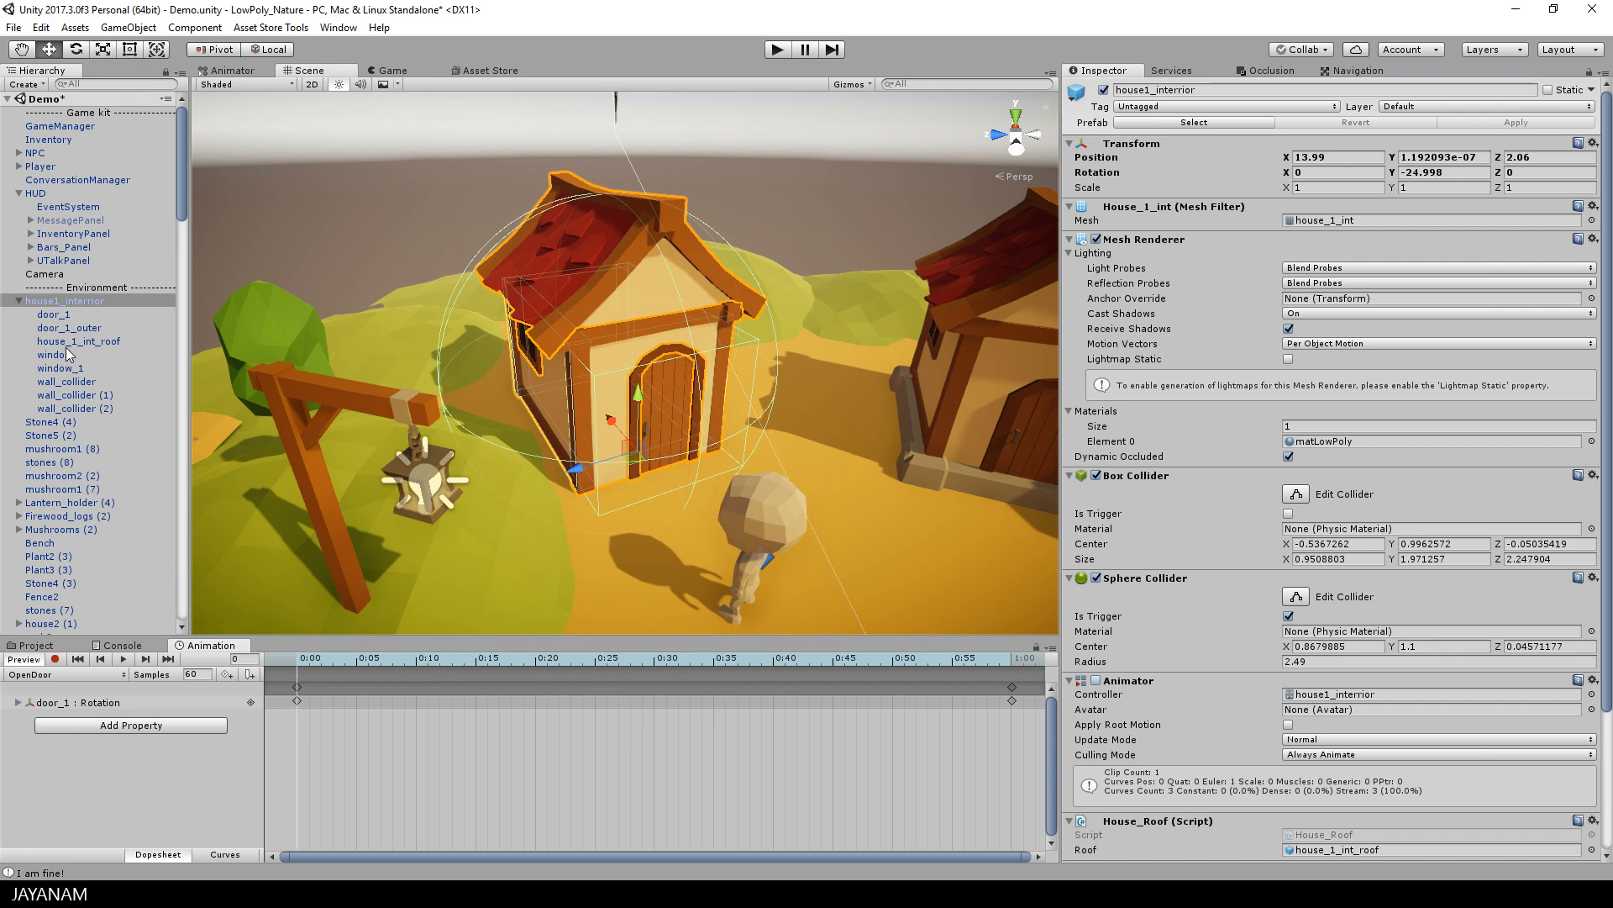
pyautogui.click(78, 341)
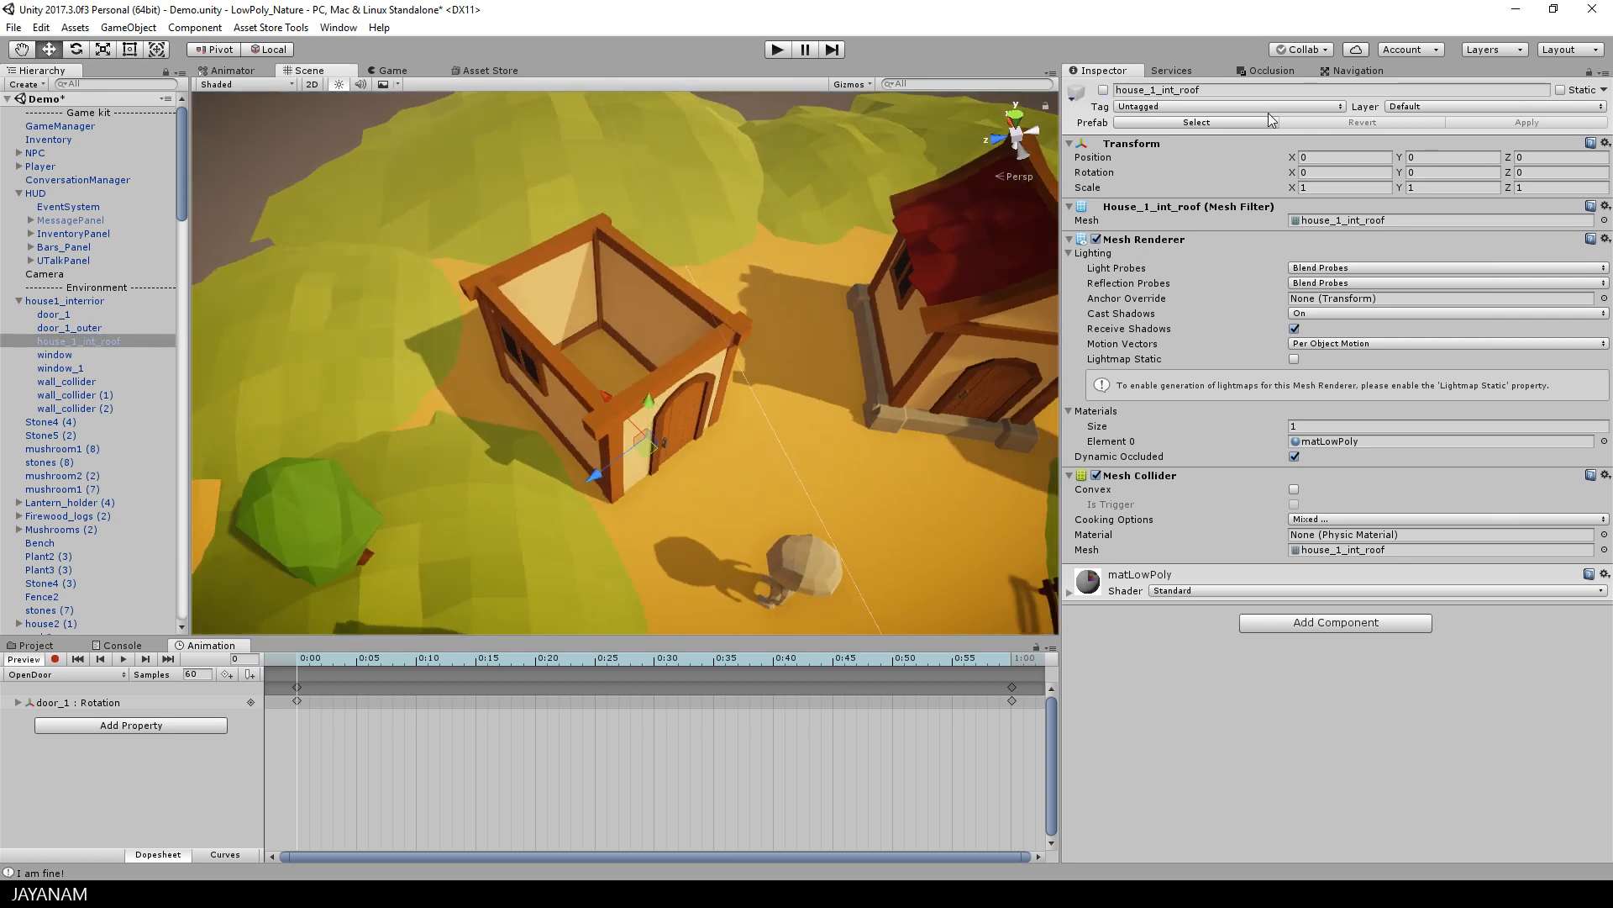
pyautogui.click(1097, 93)
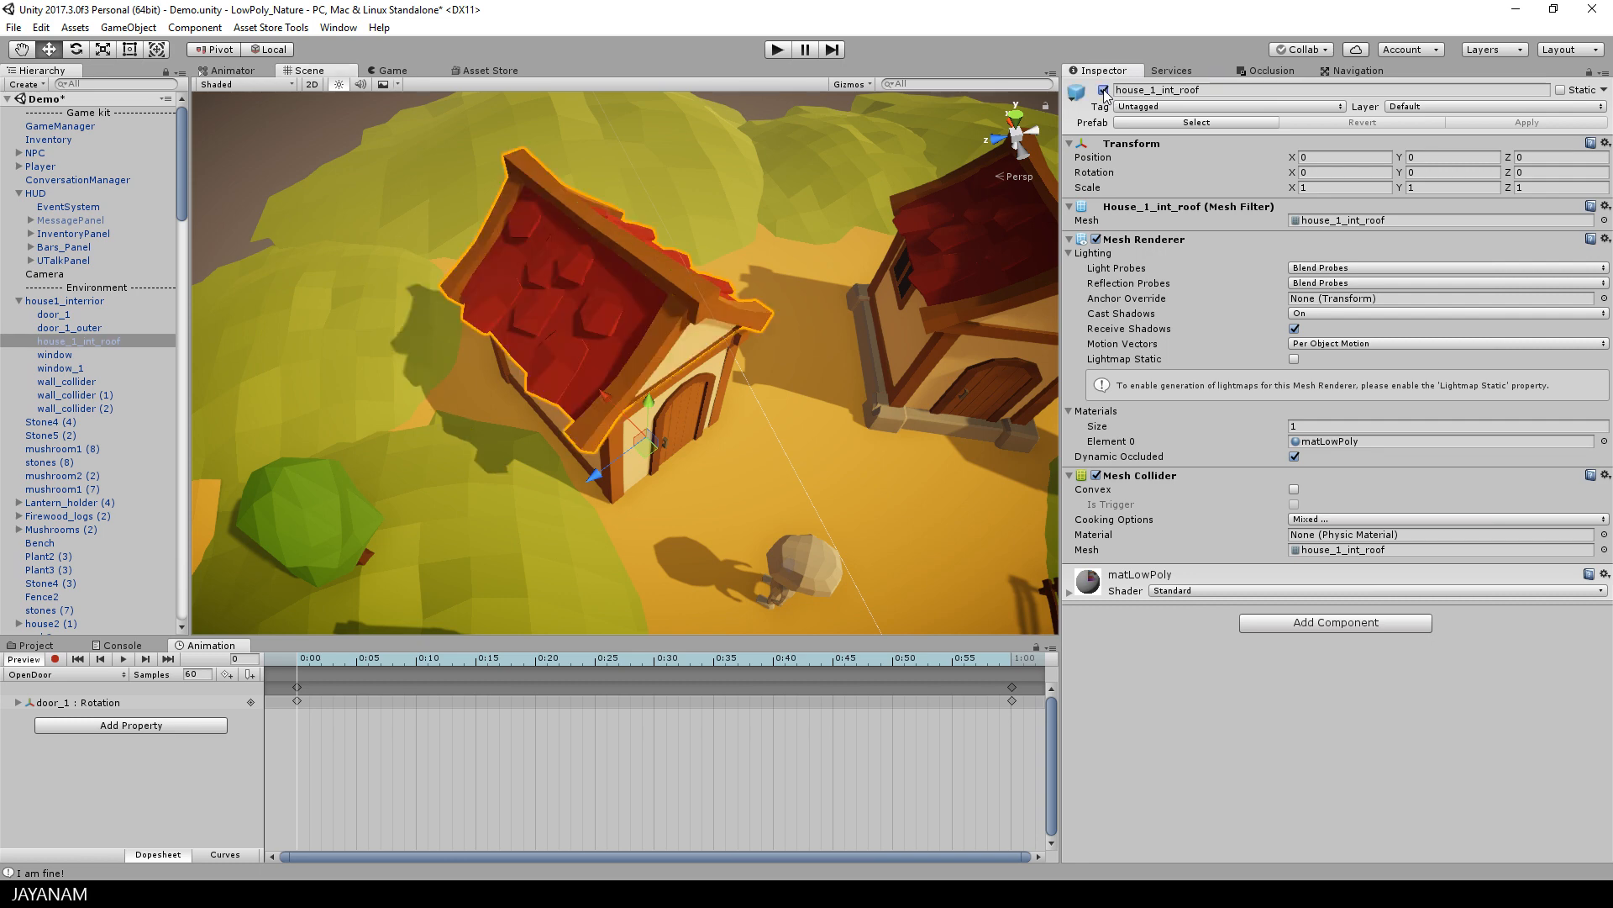
pyautogui.moveTo(779, 105)
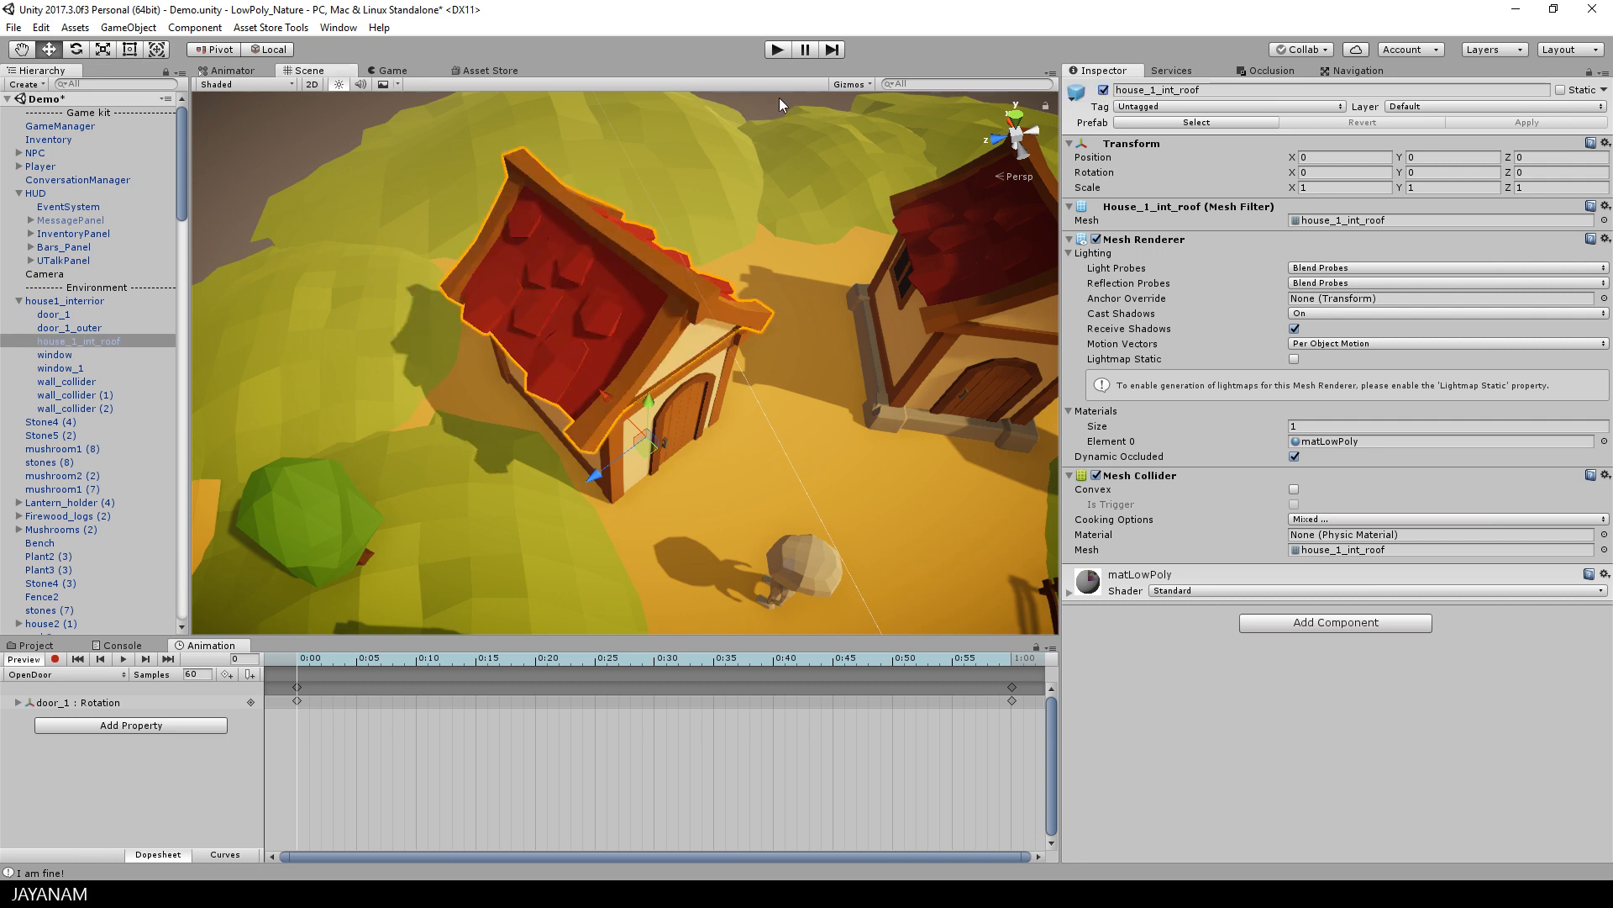
pyautogui.click(33, 644)
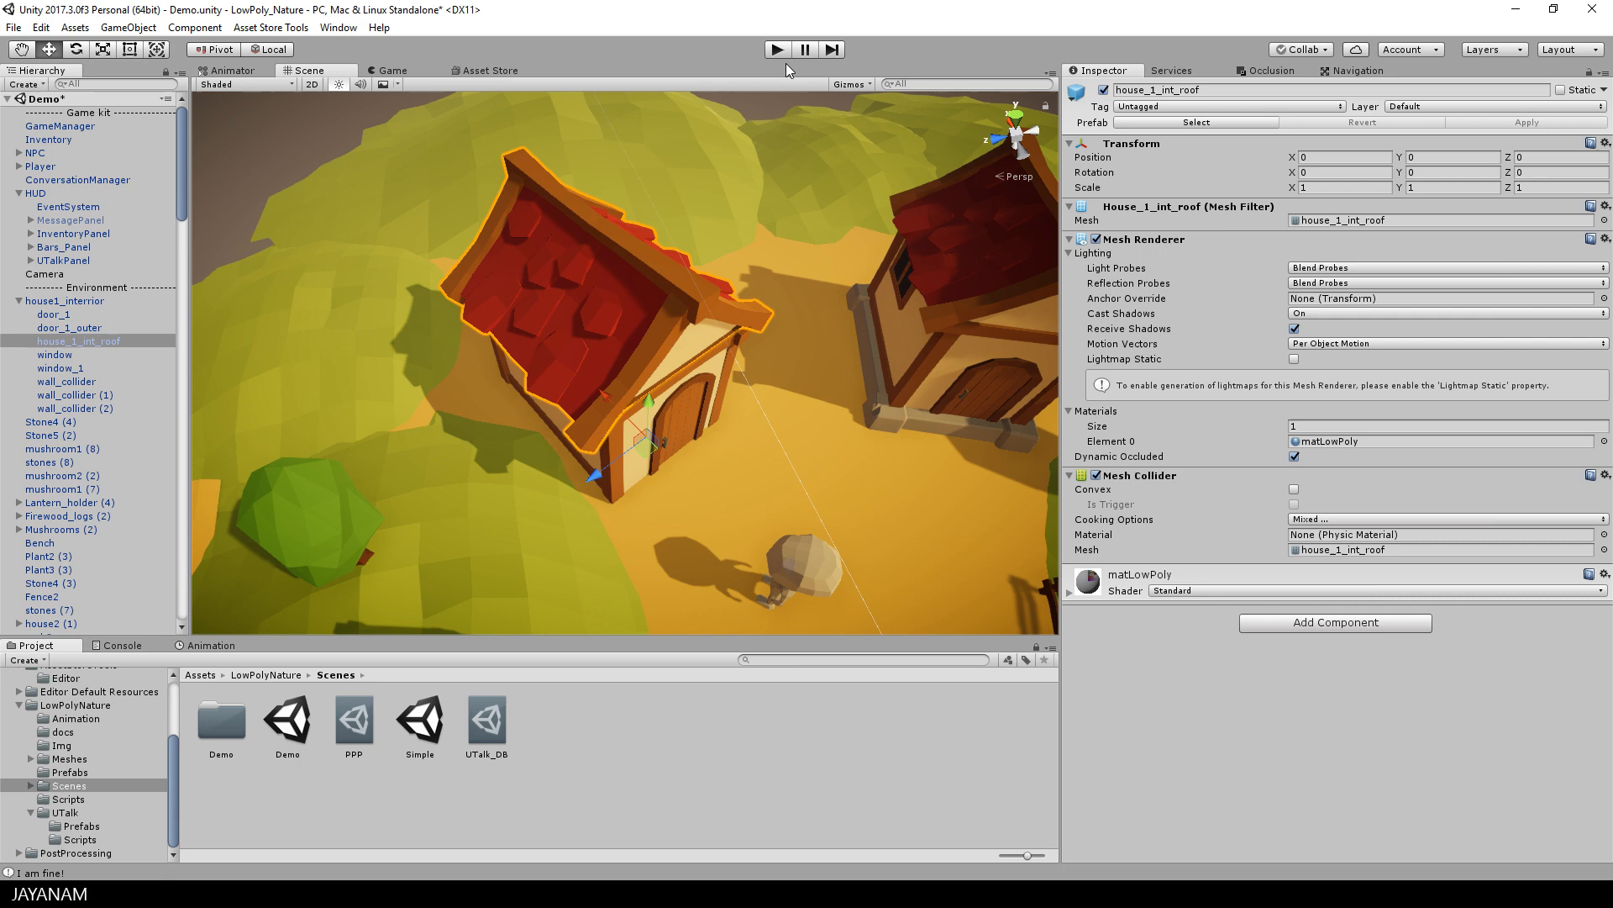
pyautogui.moveTo(824, 287)
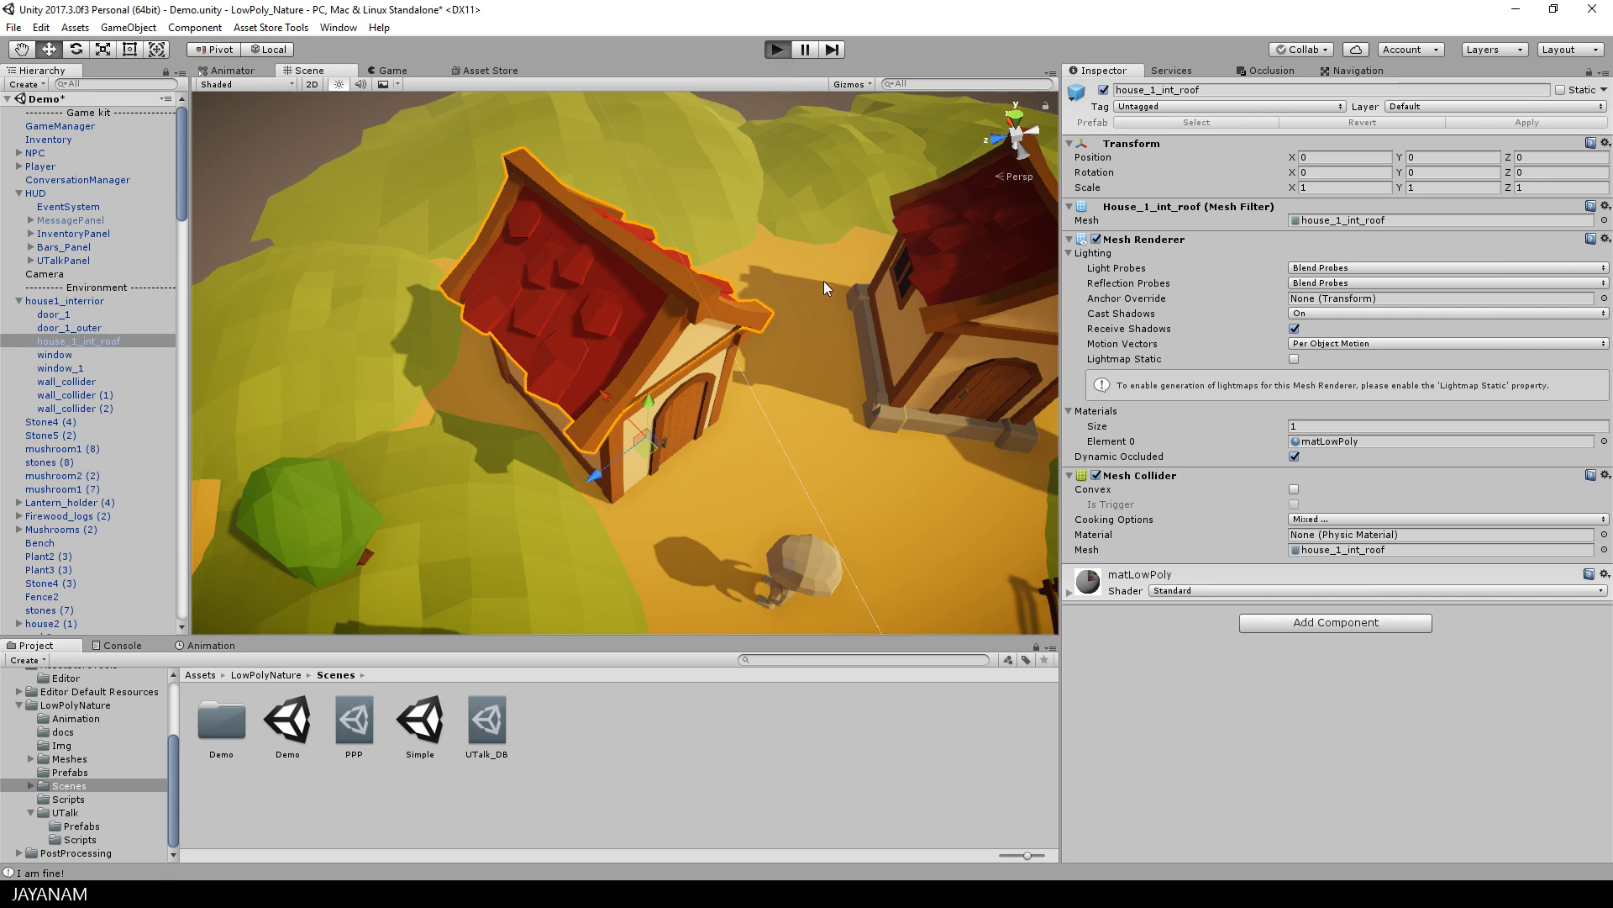
# - Walk the character to the house door and press F to open it
pyautogui.click(777, 49)
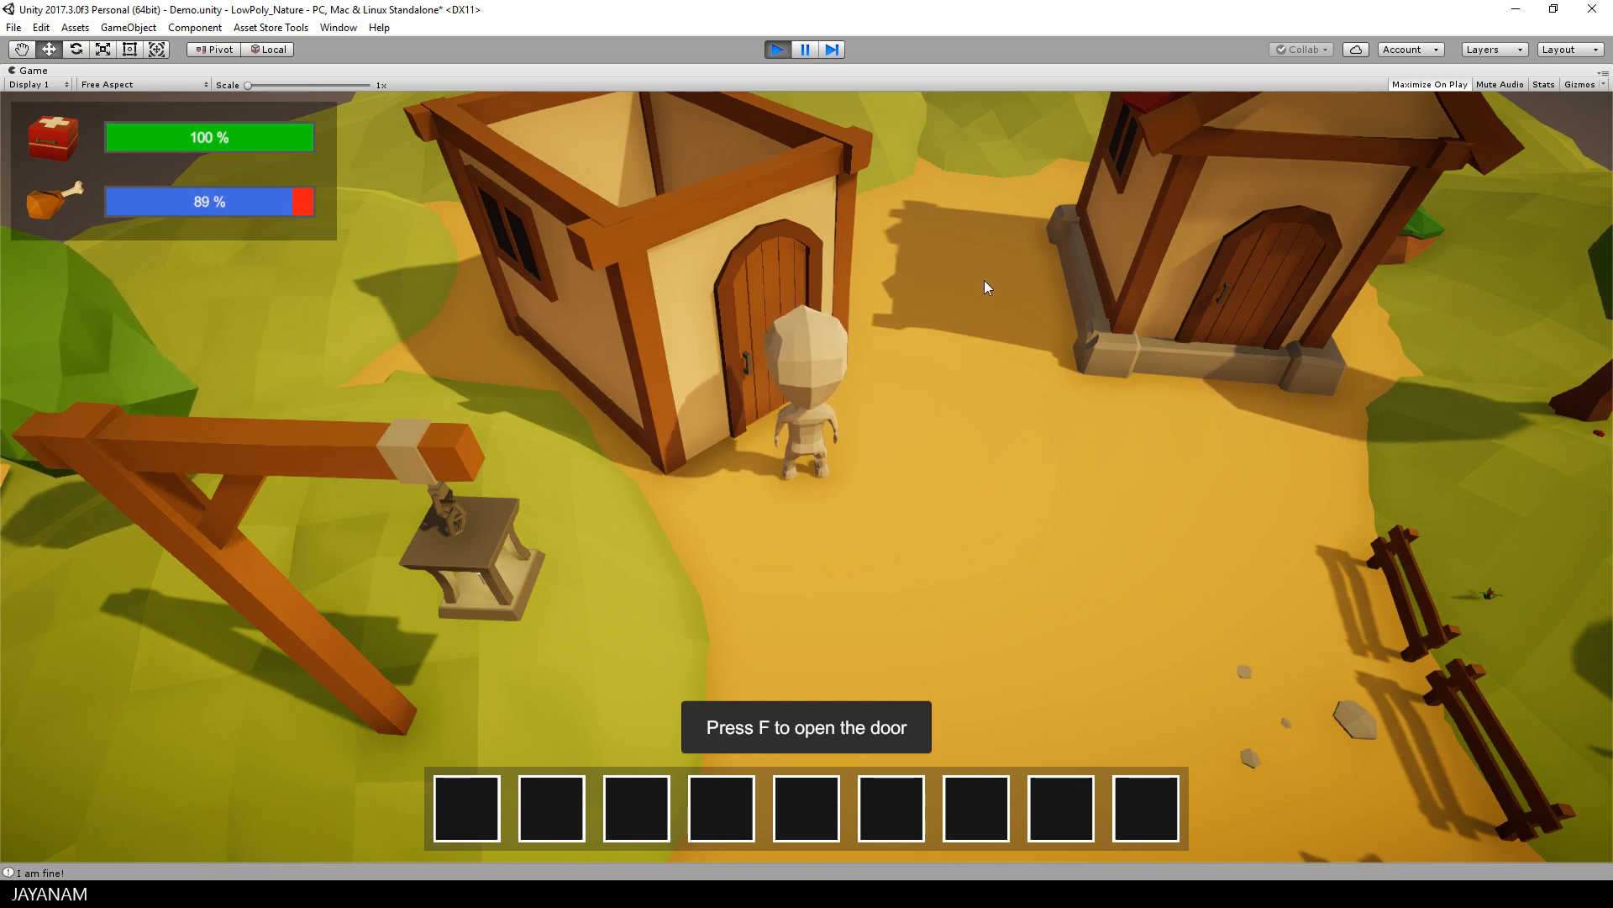
pyautogui.press('f')
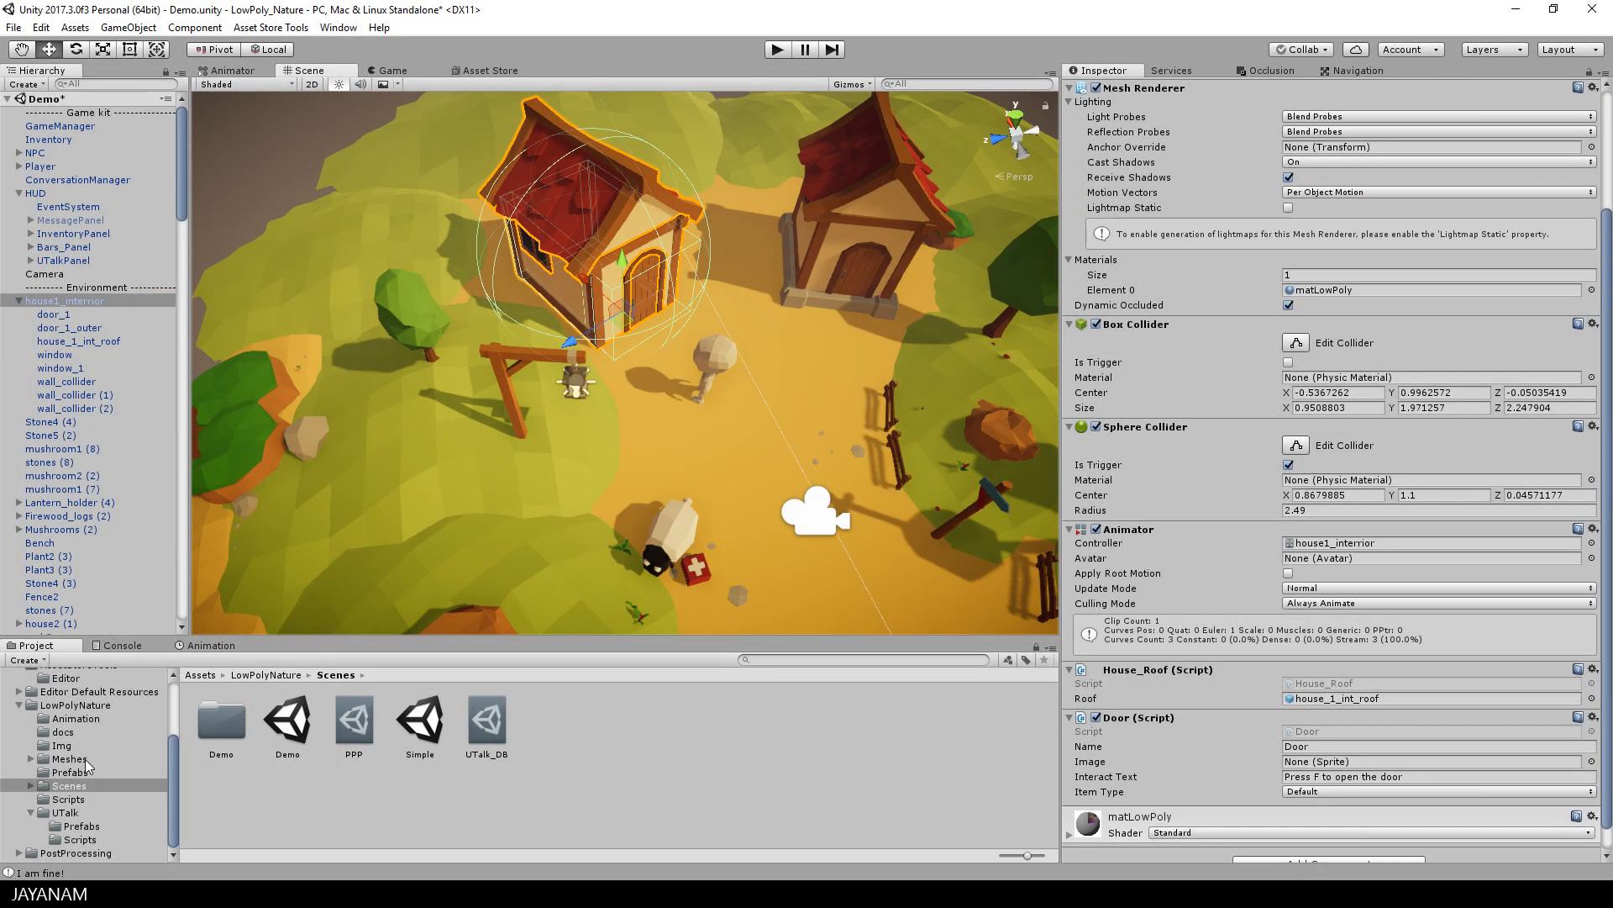
# - Browse the Prefabs folder and select the house1_interior prefab to see its Door script
pyautogui.click(69, 772)
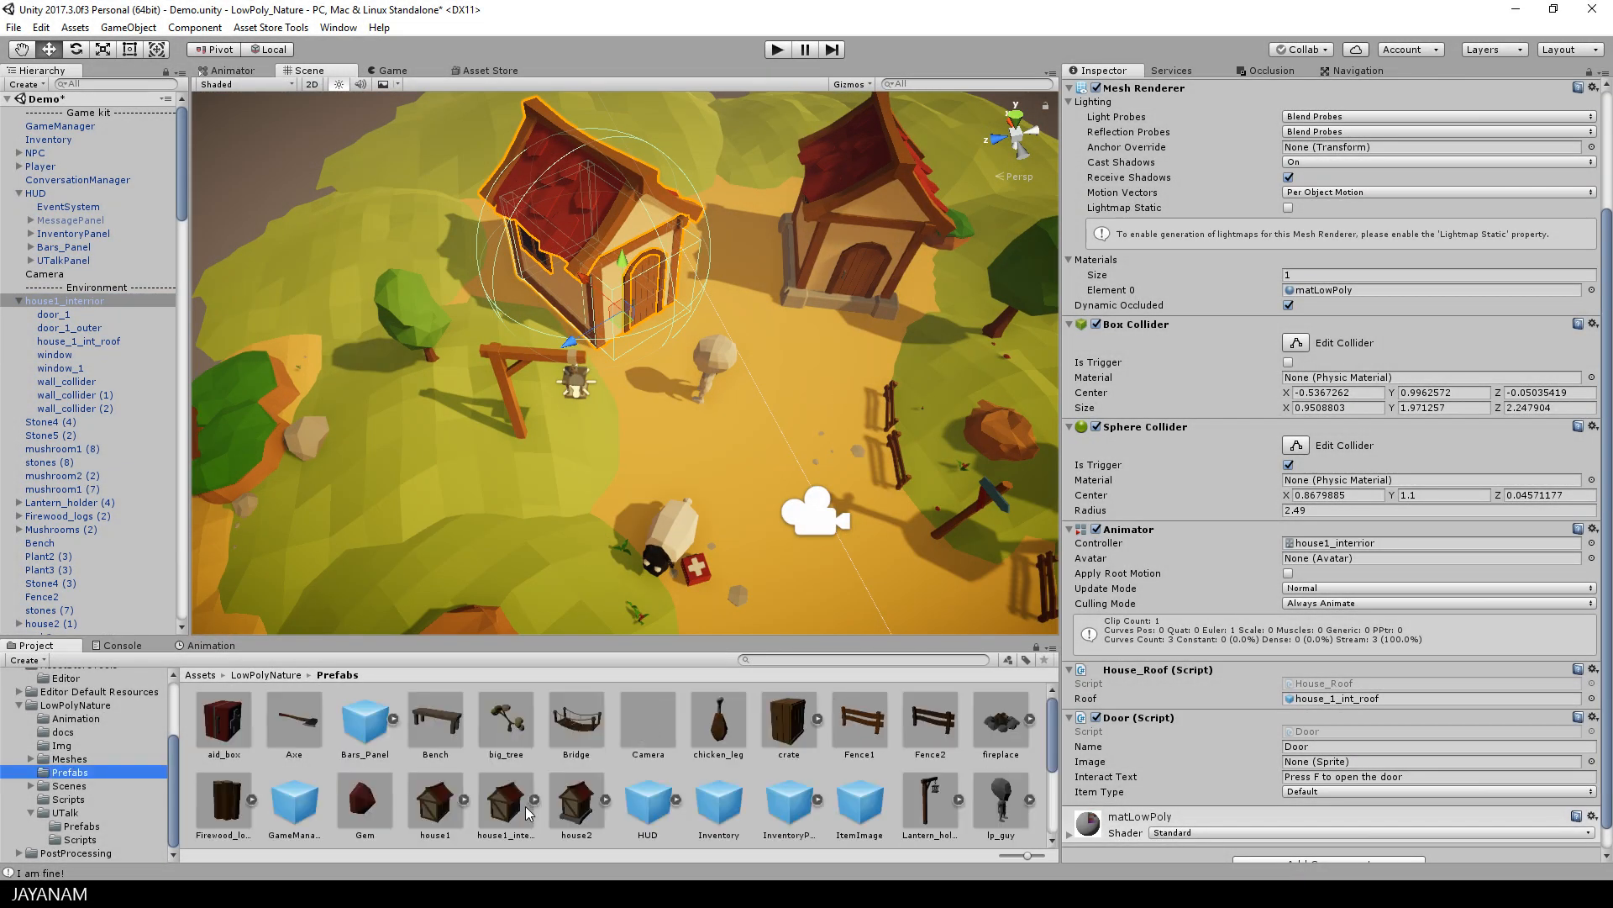
pyautogui.click(505, 802)
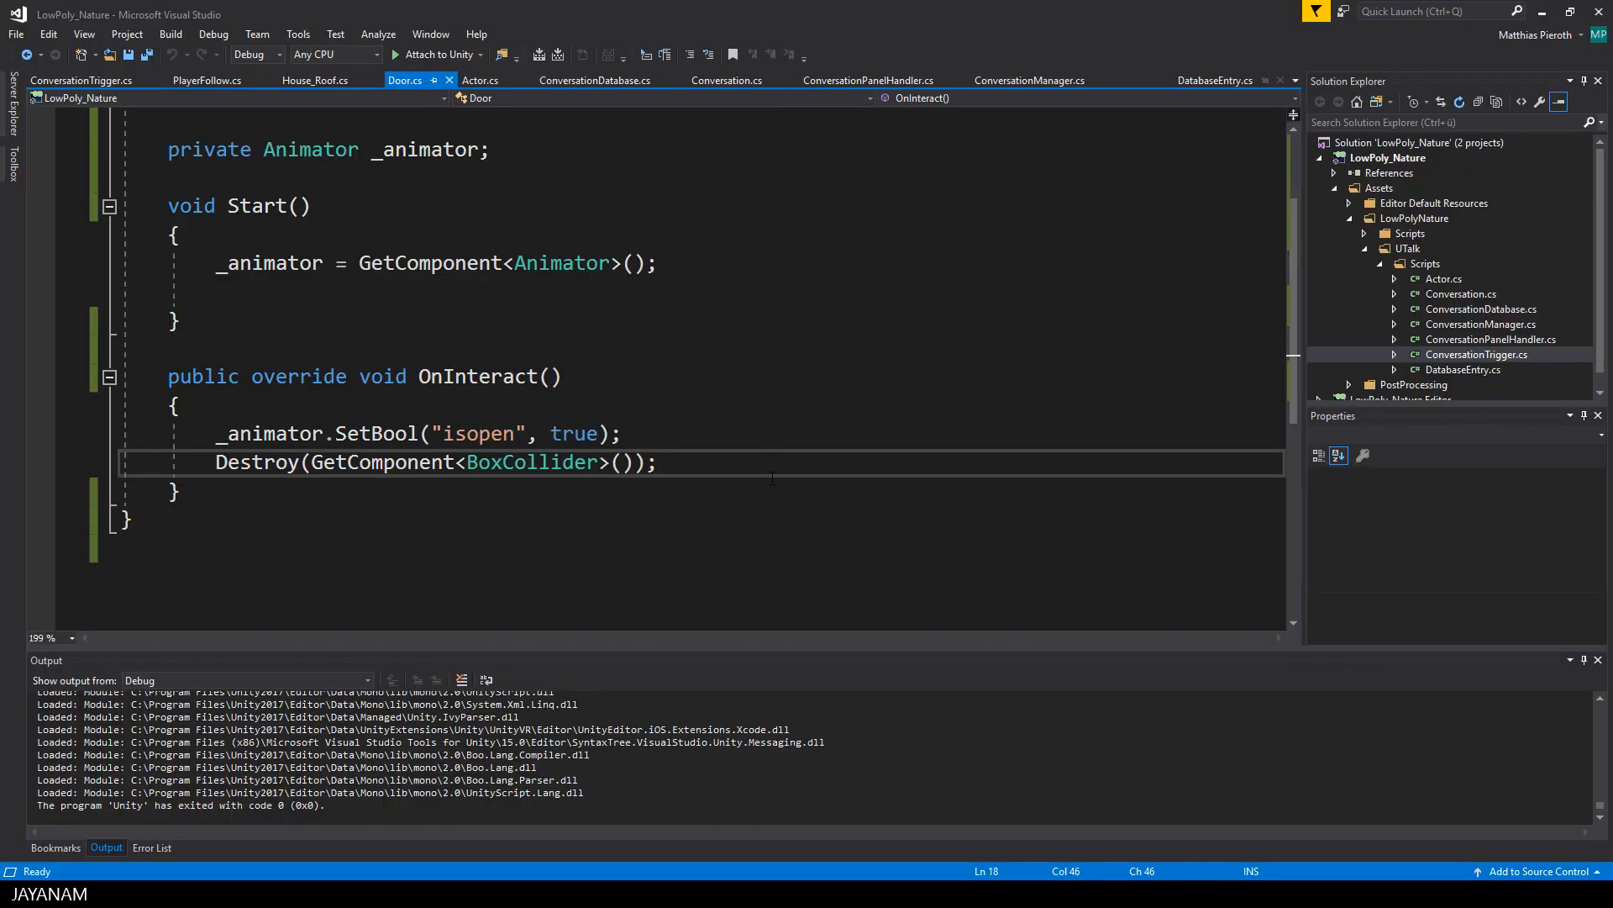
# - Review Door.cs, then switch to House_Roof.cs and highlight its SetActive roof calls
pyautogui.scroll(3)
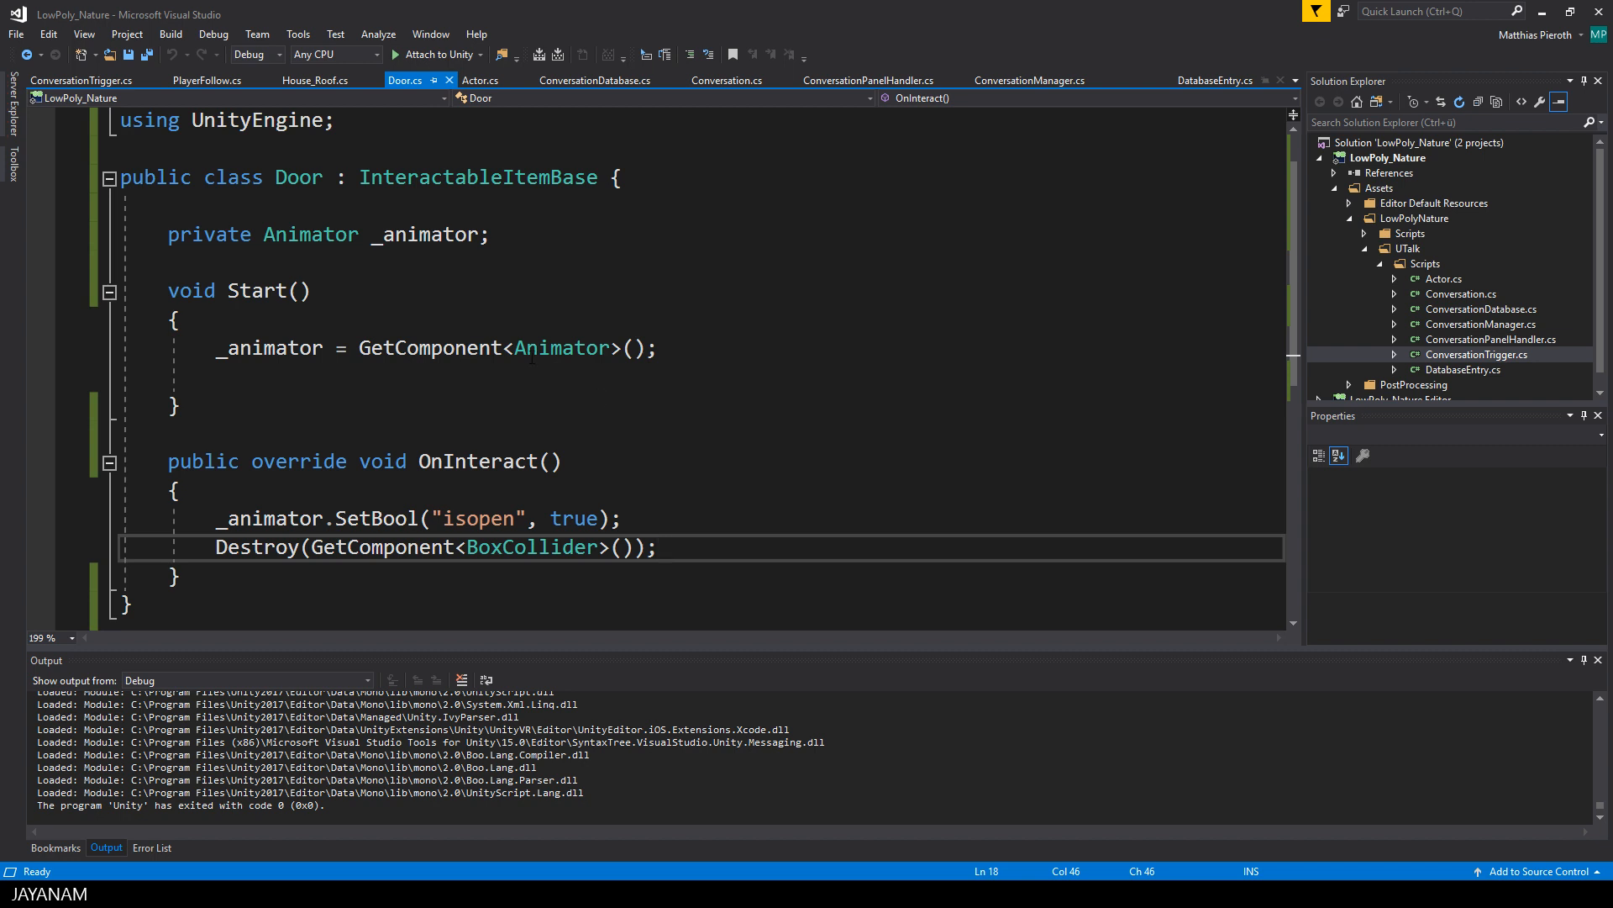
pyautogui.doubleClick(477, 177)
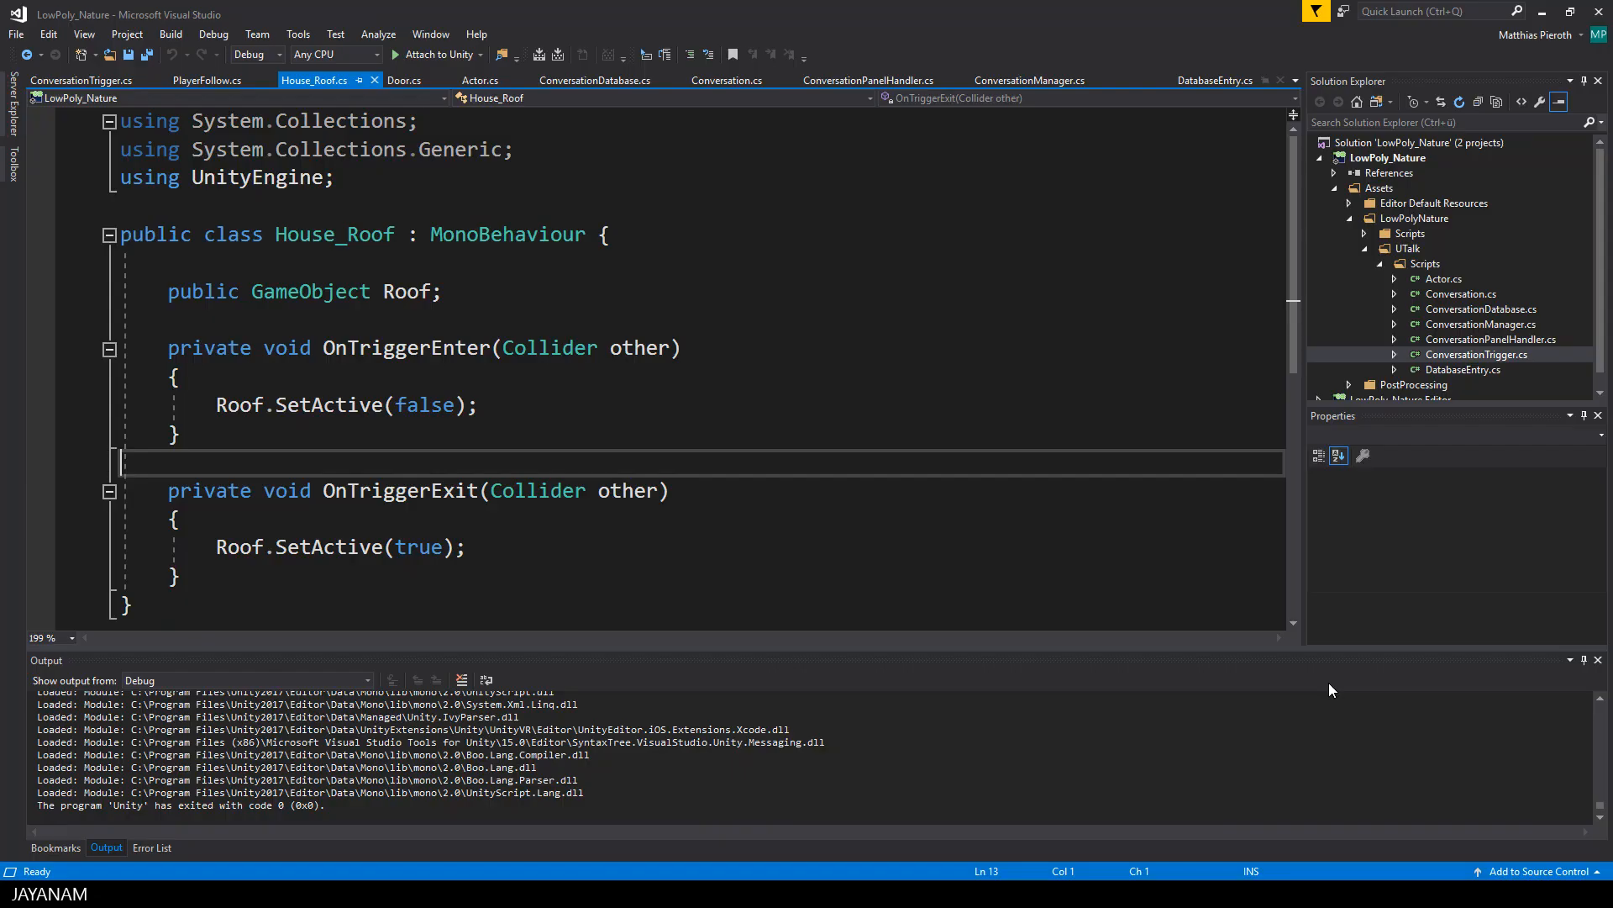
pyautogui.moveTo(705, 433)
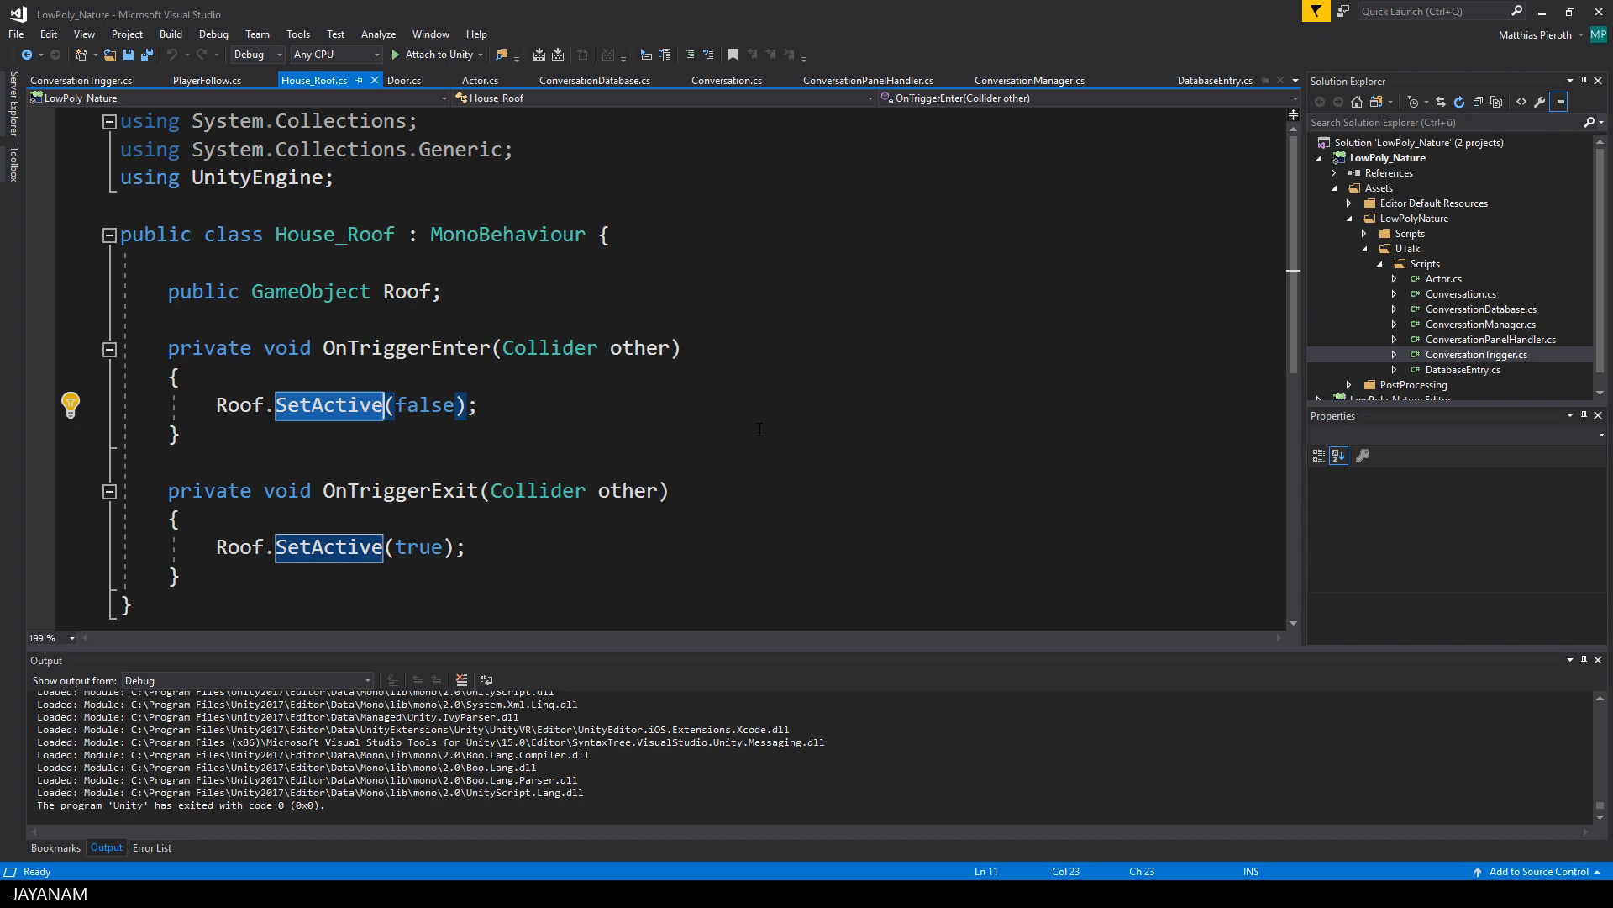
pyautogui.click(329, 546)
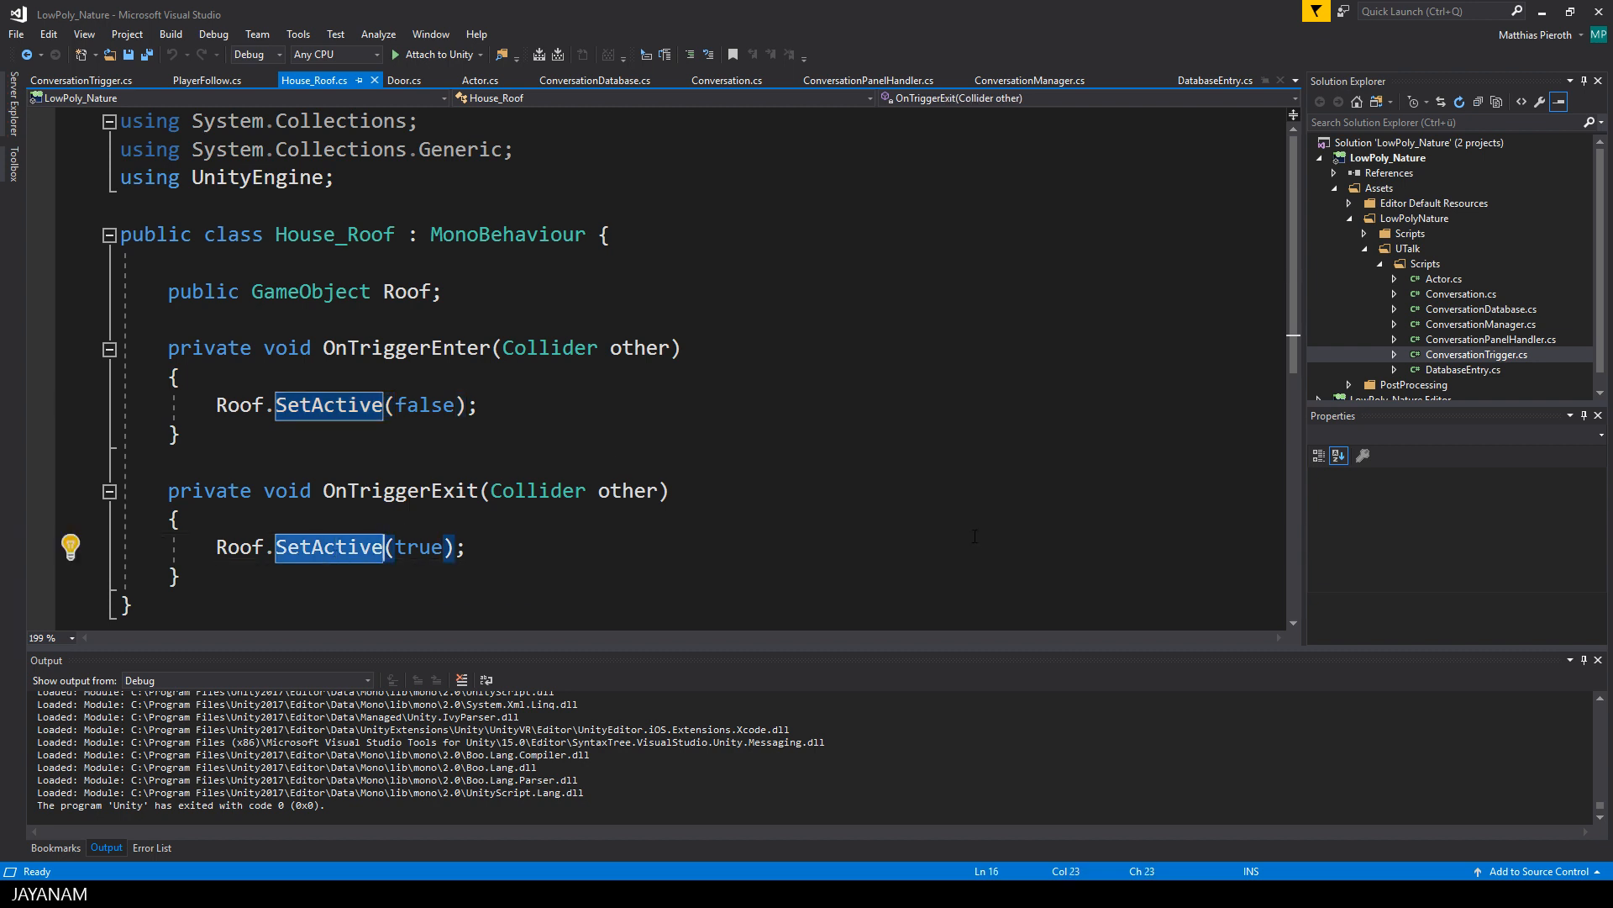
pyautogui.moveTo(311, 291)
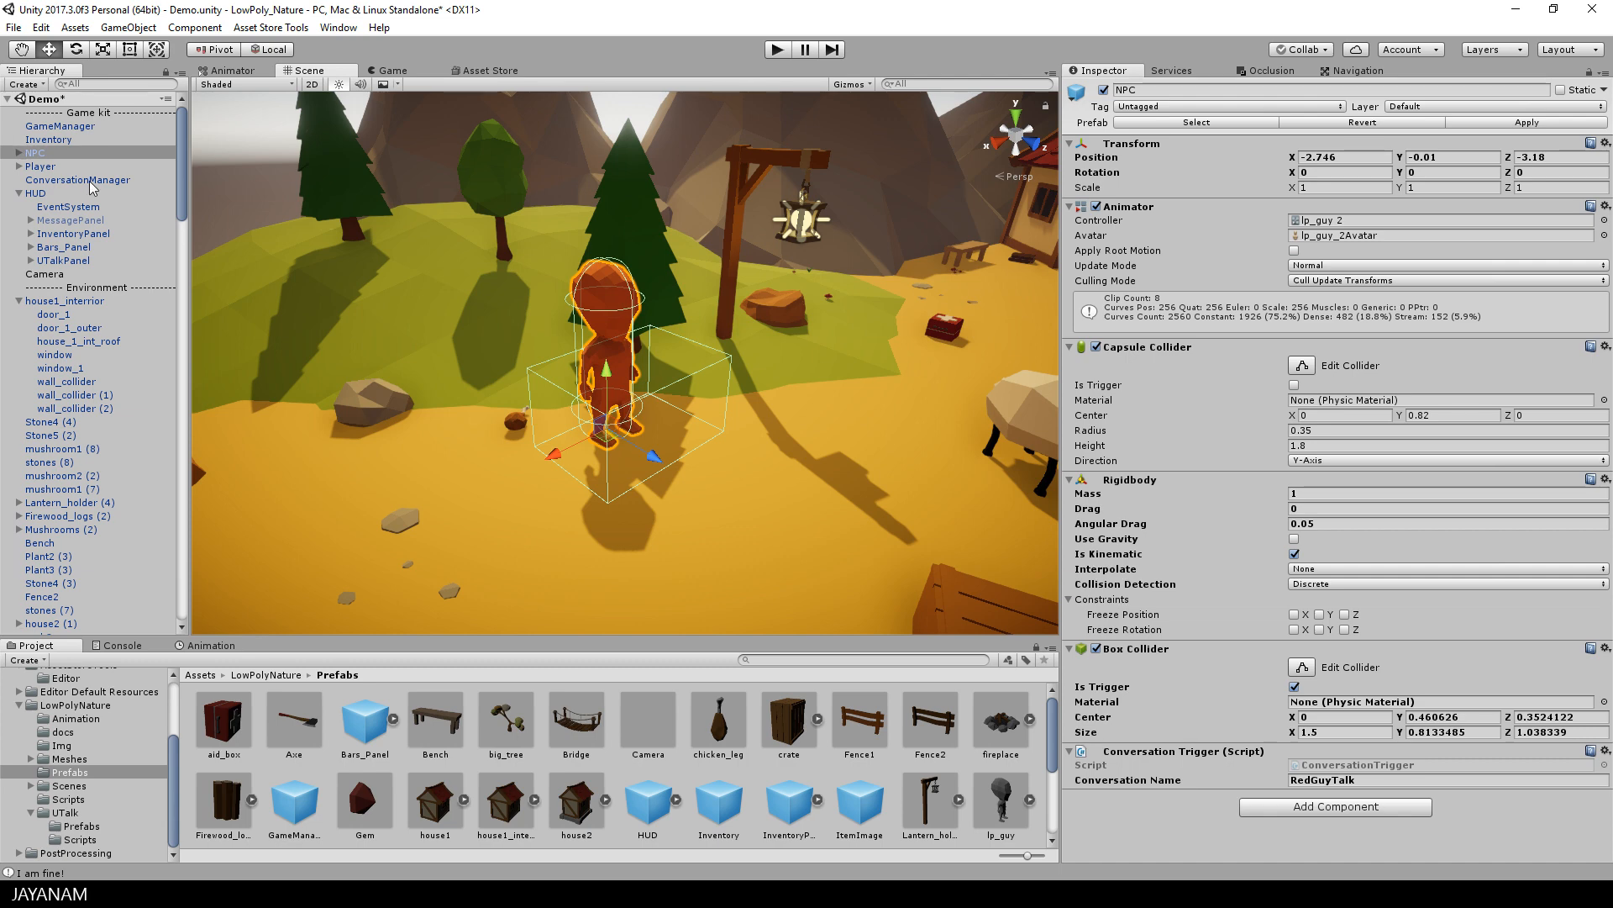
# - Inspect the Player object's character controller and player controller settings
pyautogui.click(76, 179)
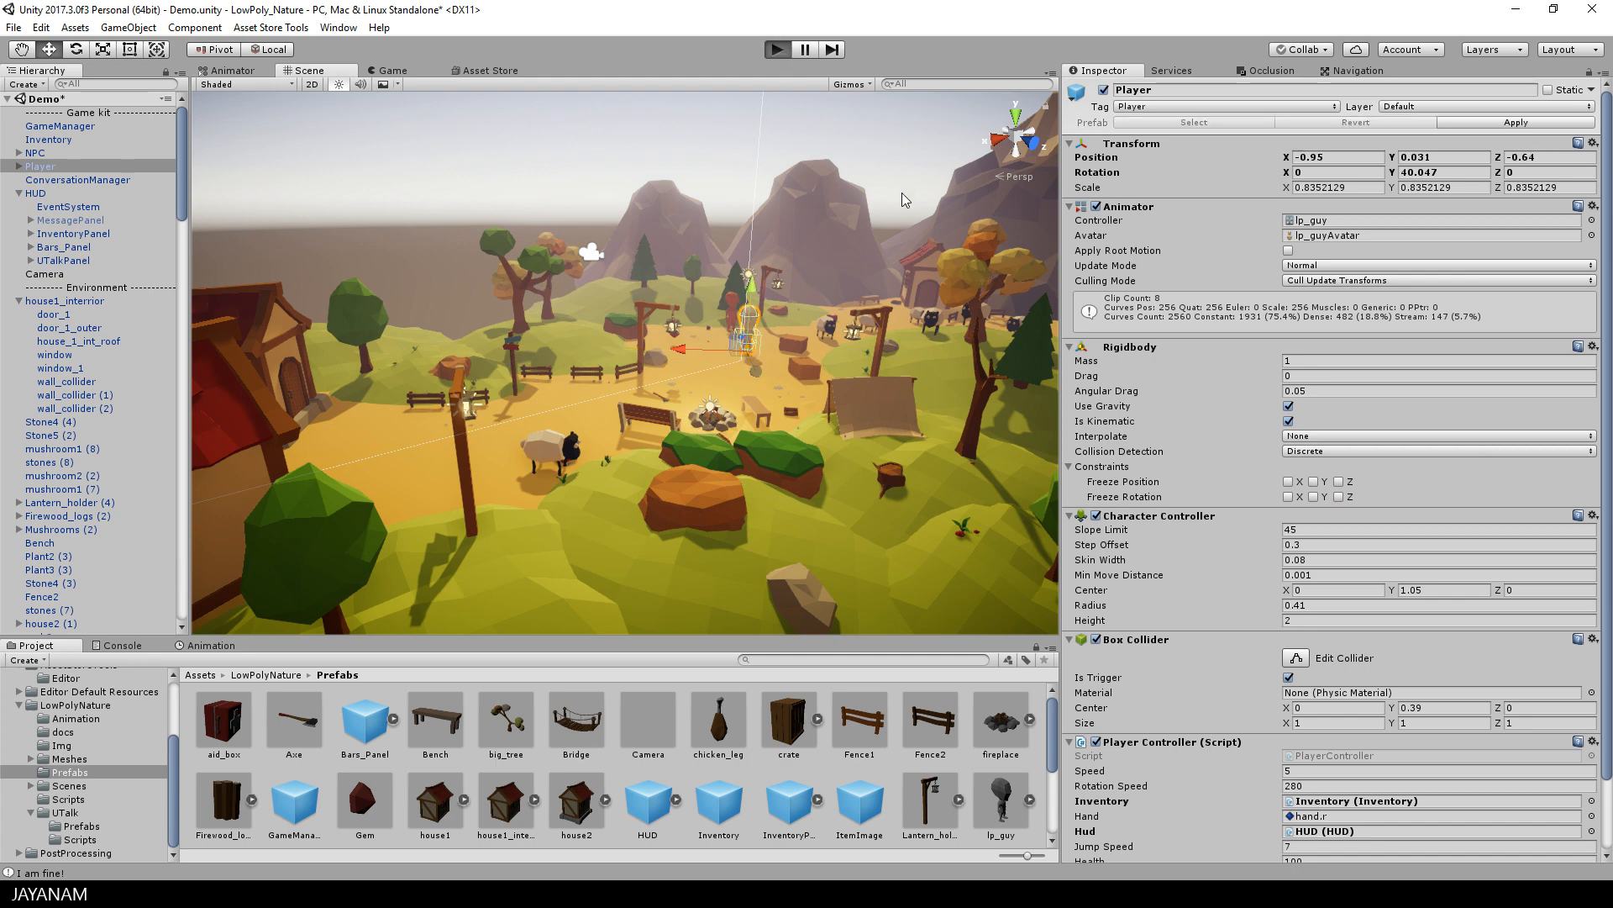
# - Talk to the NPC, advance from 'Hi, how are you?' to 'Sorry to hear that', and close it
pyautogui.click(777, 49)
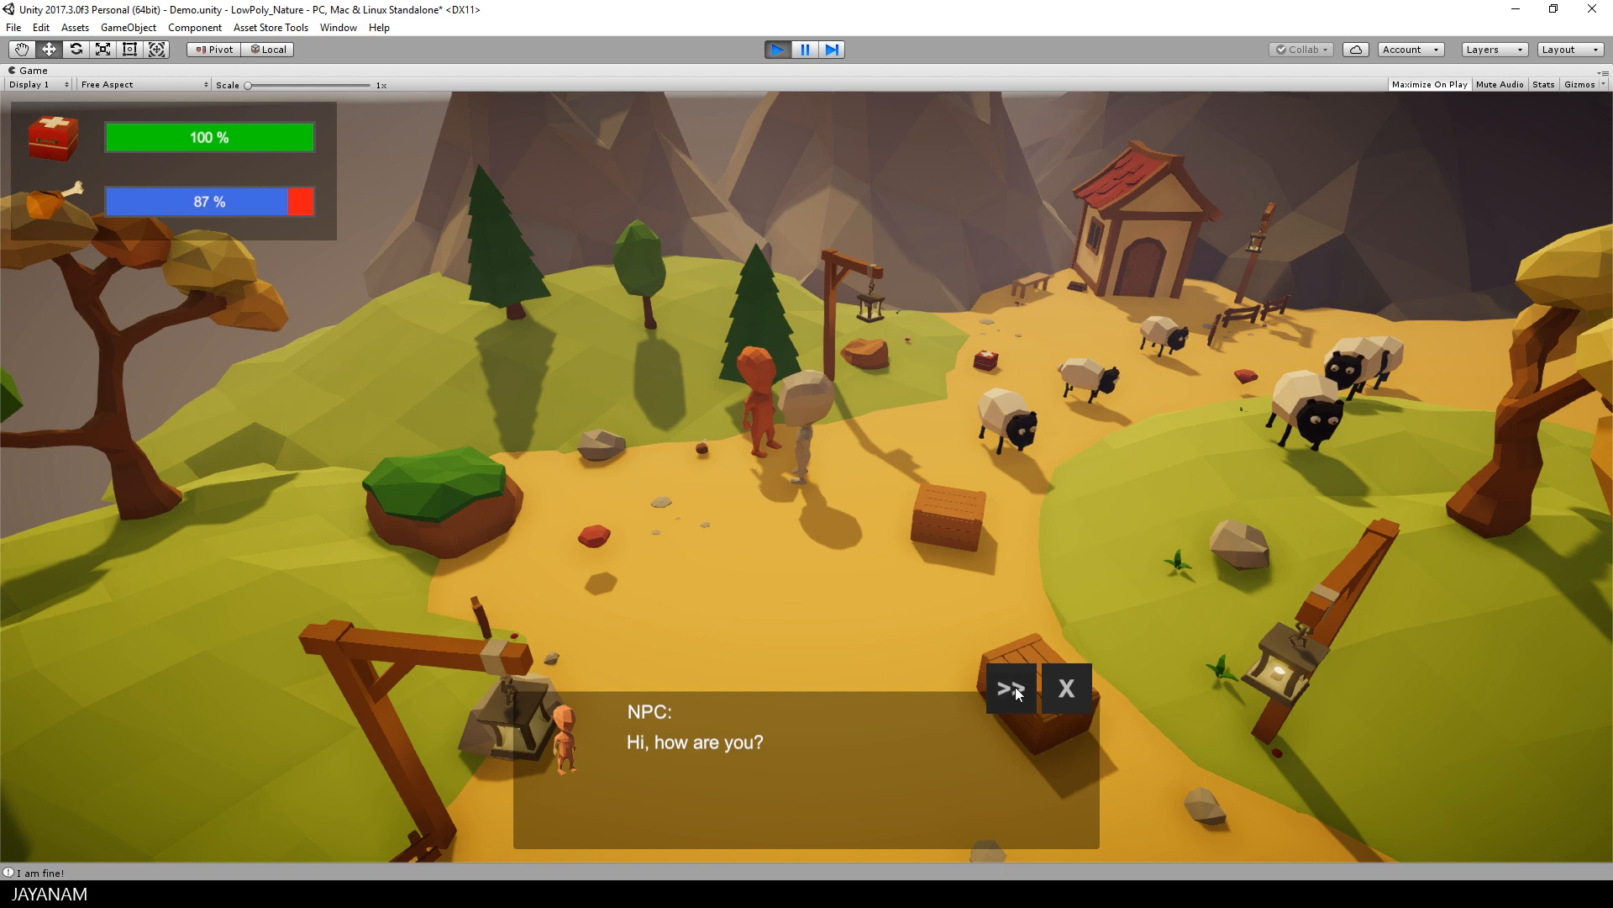
pyautogui.click(1007, 687)
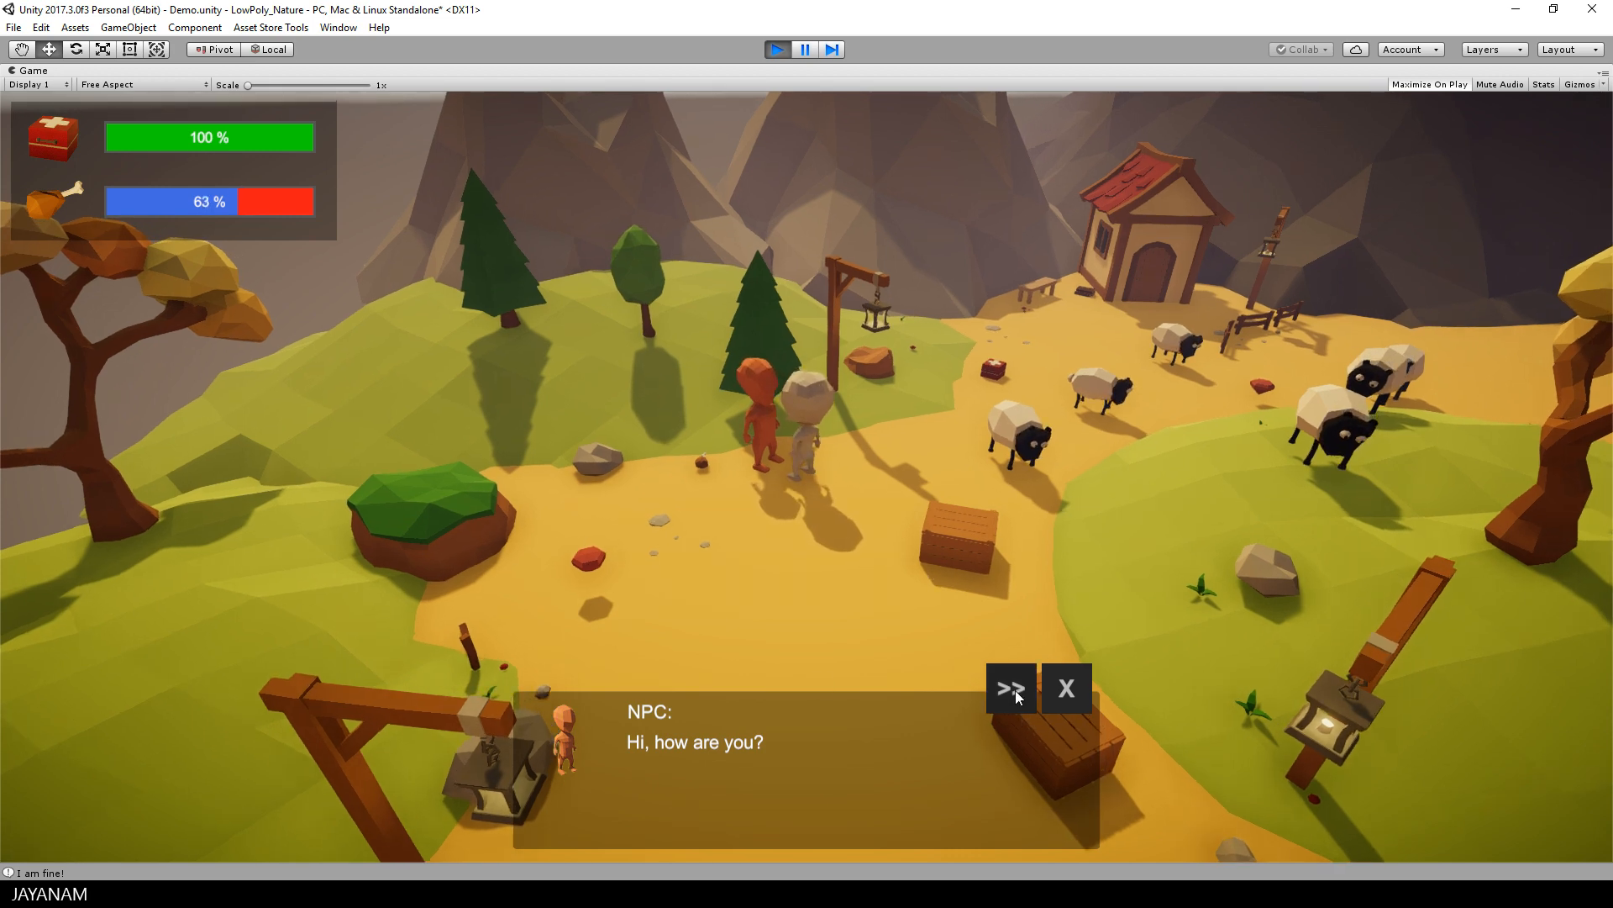
pyautogui.click(1009, 688)
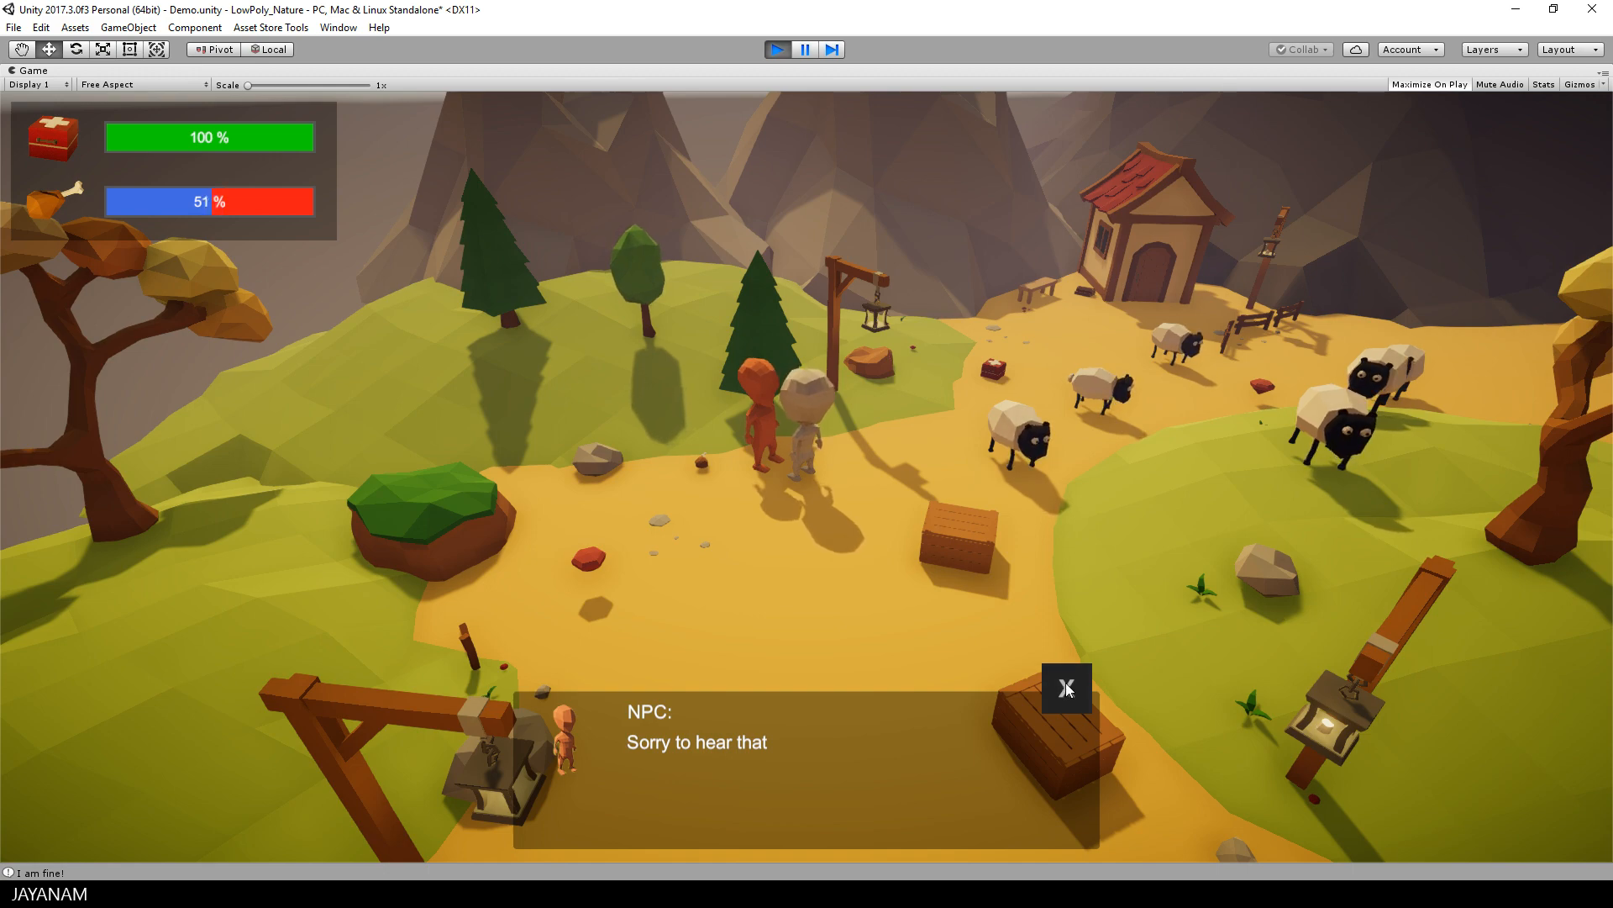
pyautogui.click(777, 49)
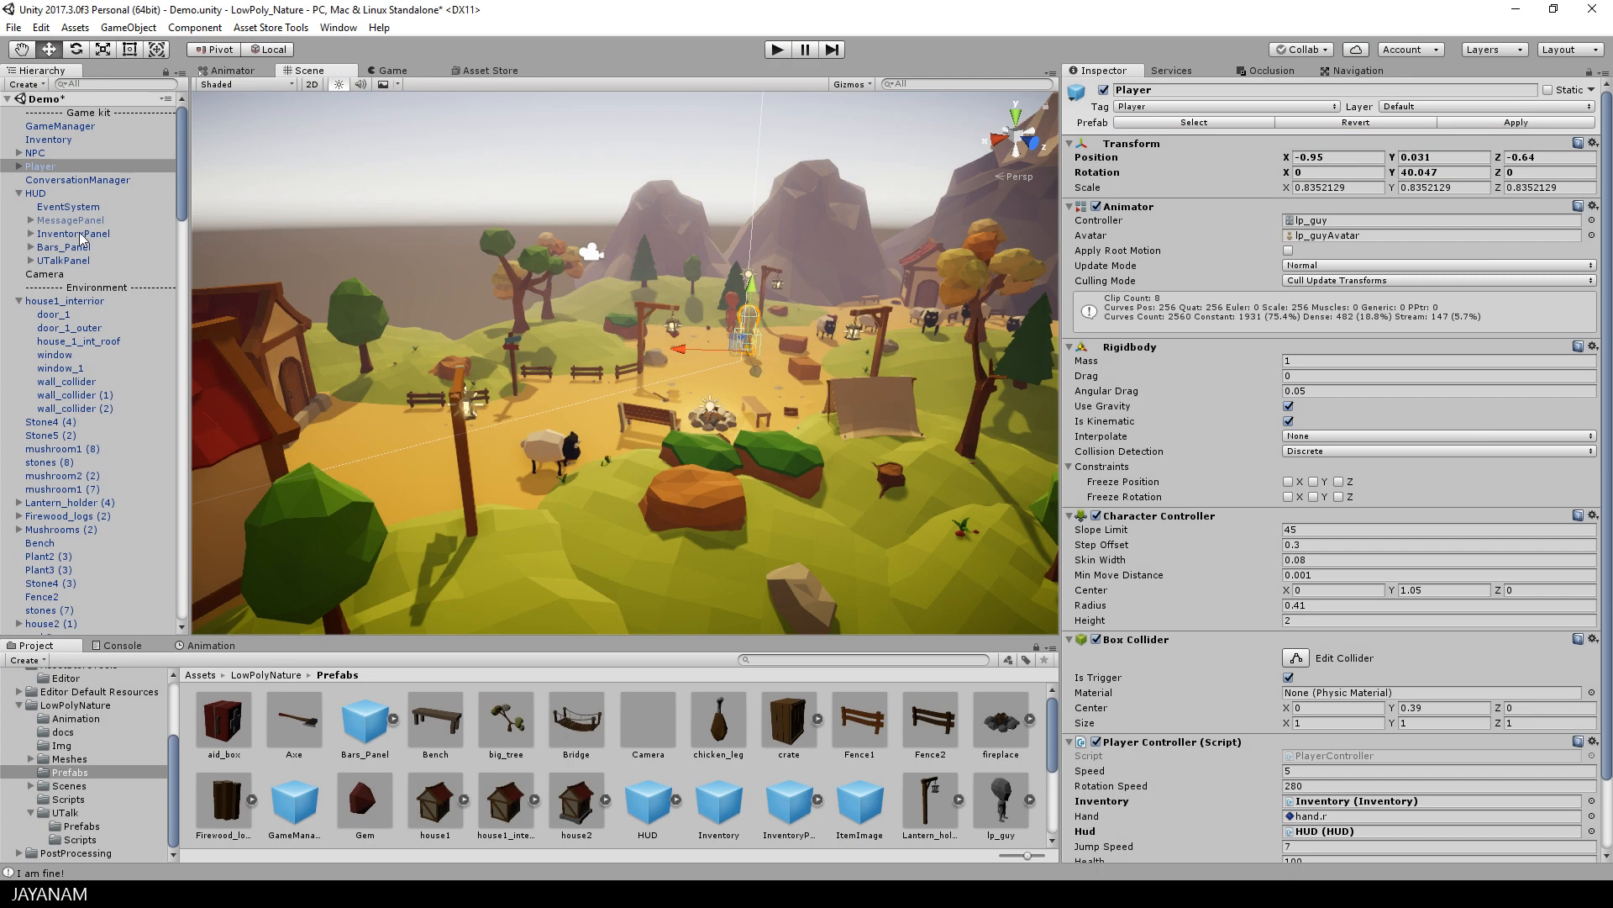
# - Ping UTalk_DB from ConversationManager and expand its Player actor and RedGuyTalk replies
pyautogui.click(76, 179)
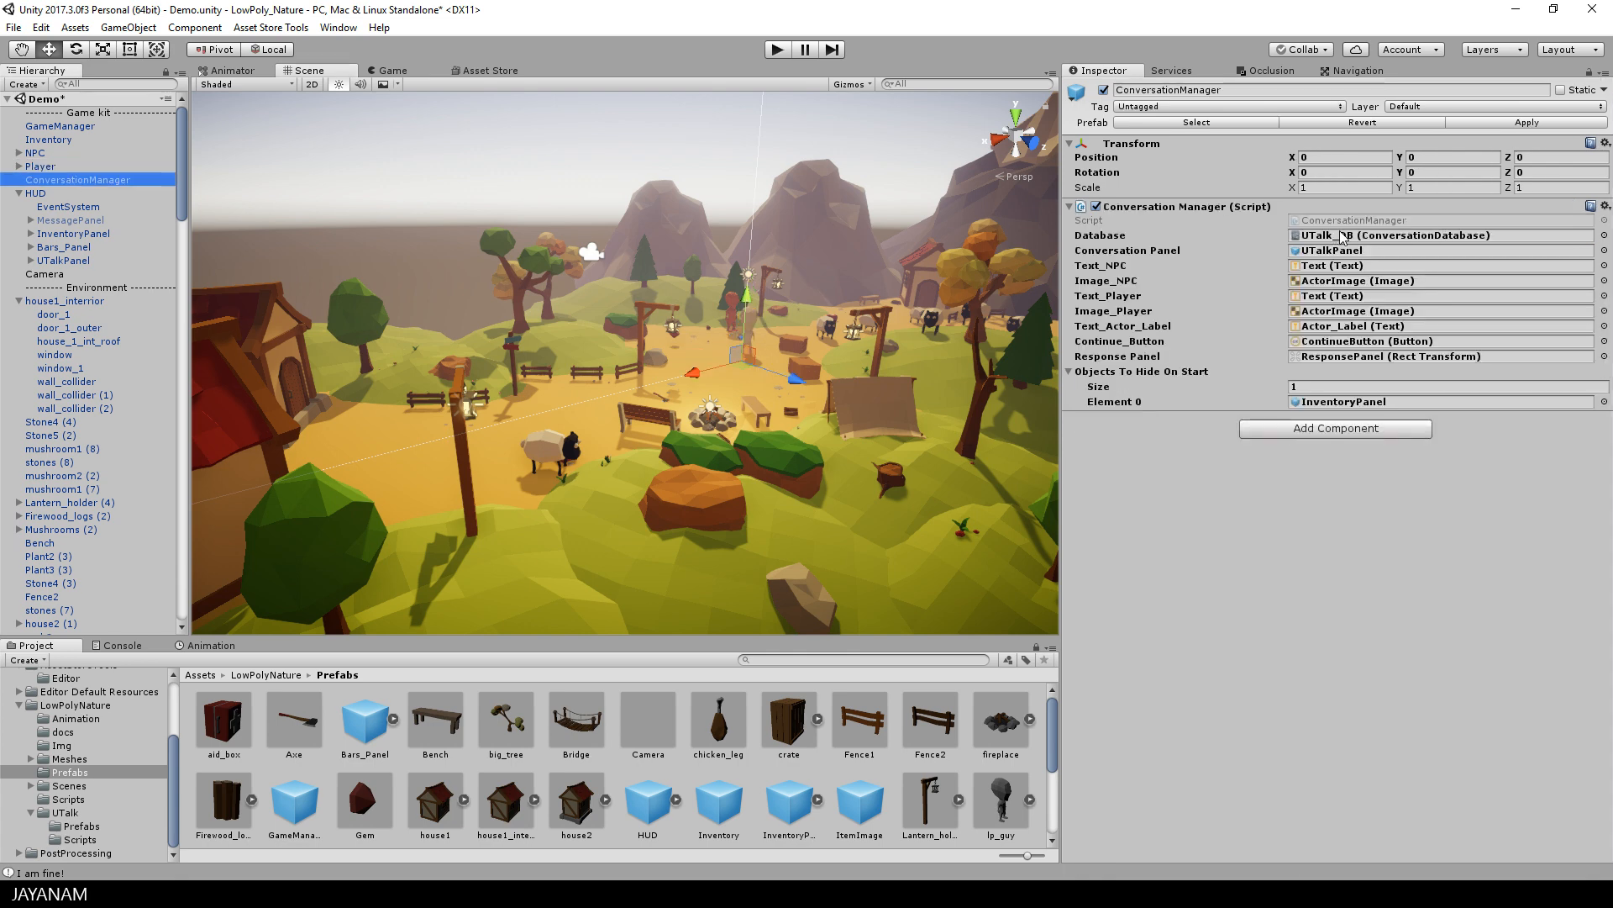
pyautogui.click(1389, 234)
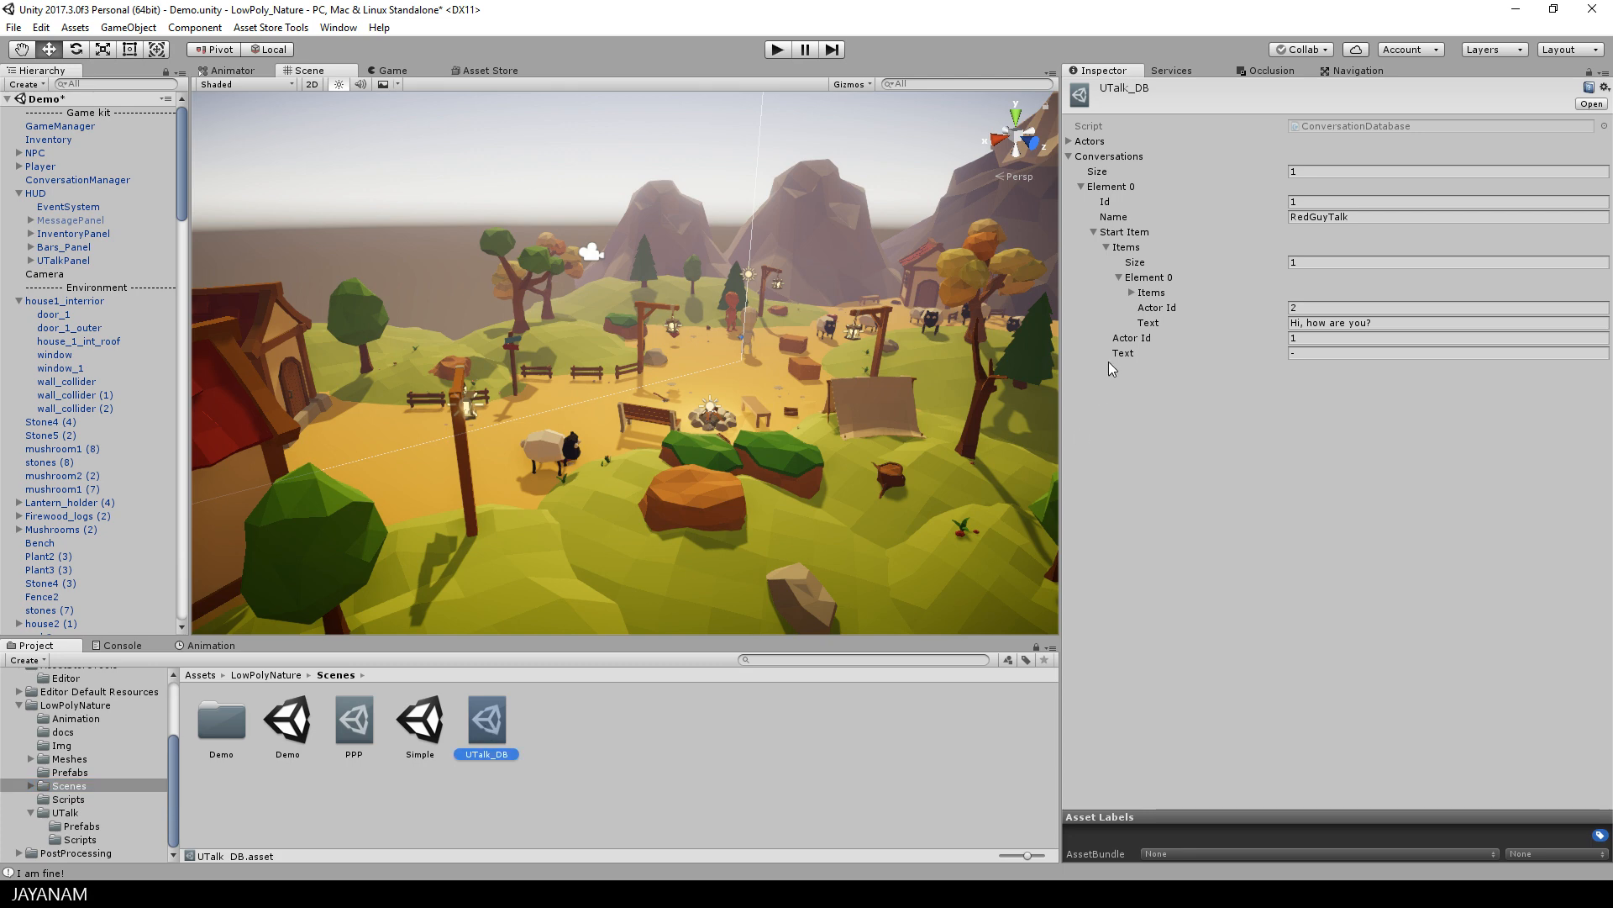
pyautogui.click(1070, 141)
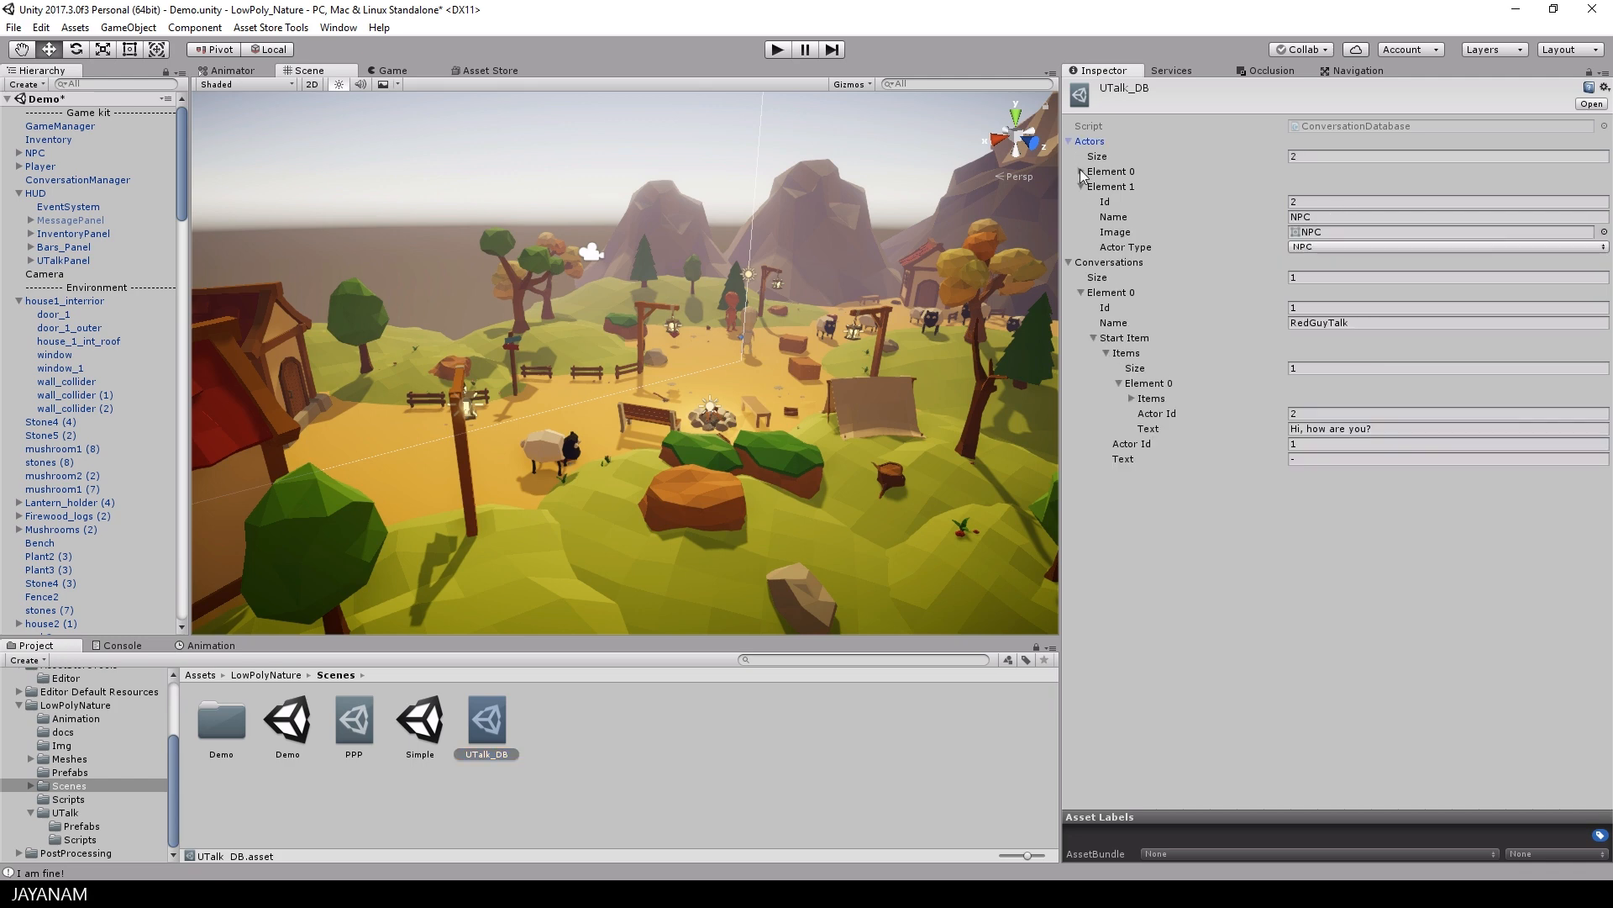
pyautogui.click(1081, 171)
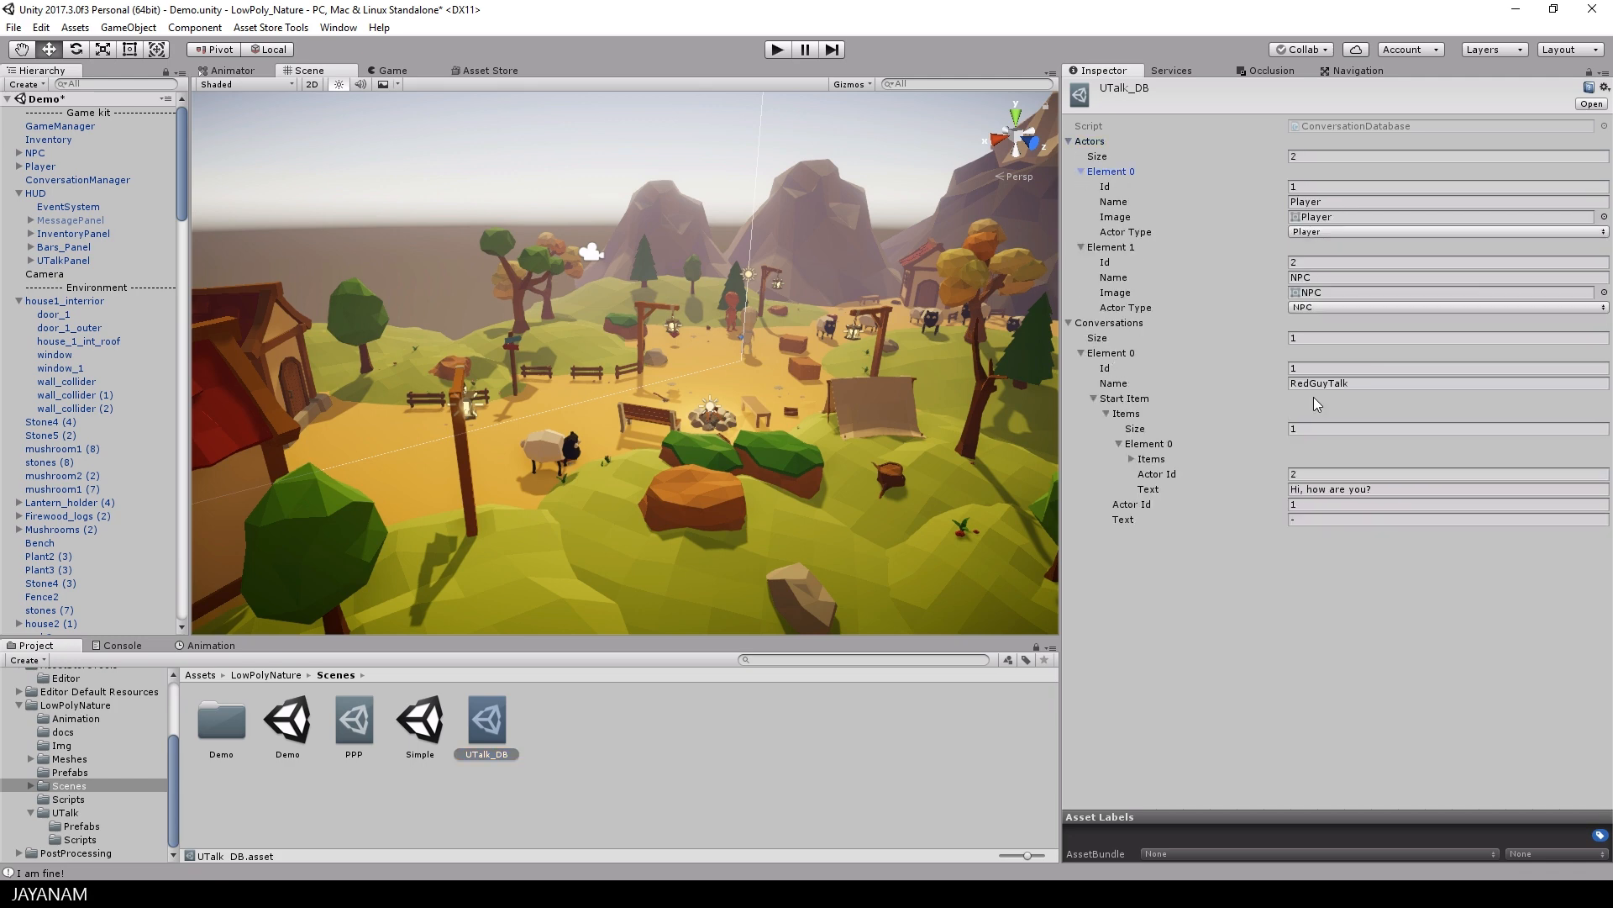
pyautogui.click(1120, 458)
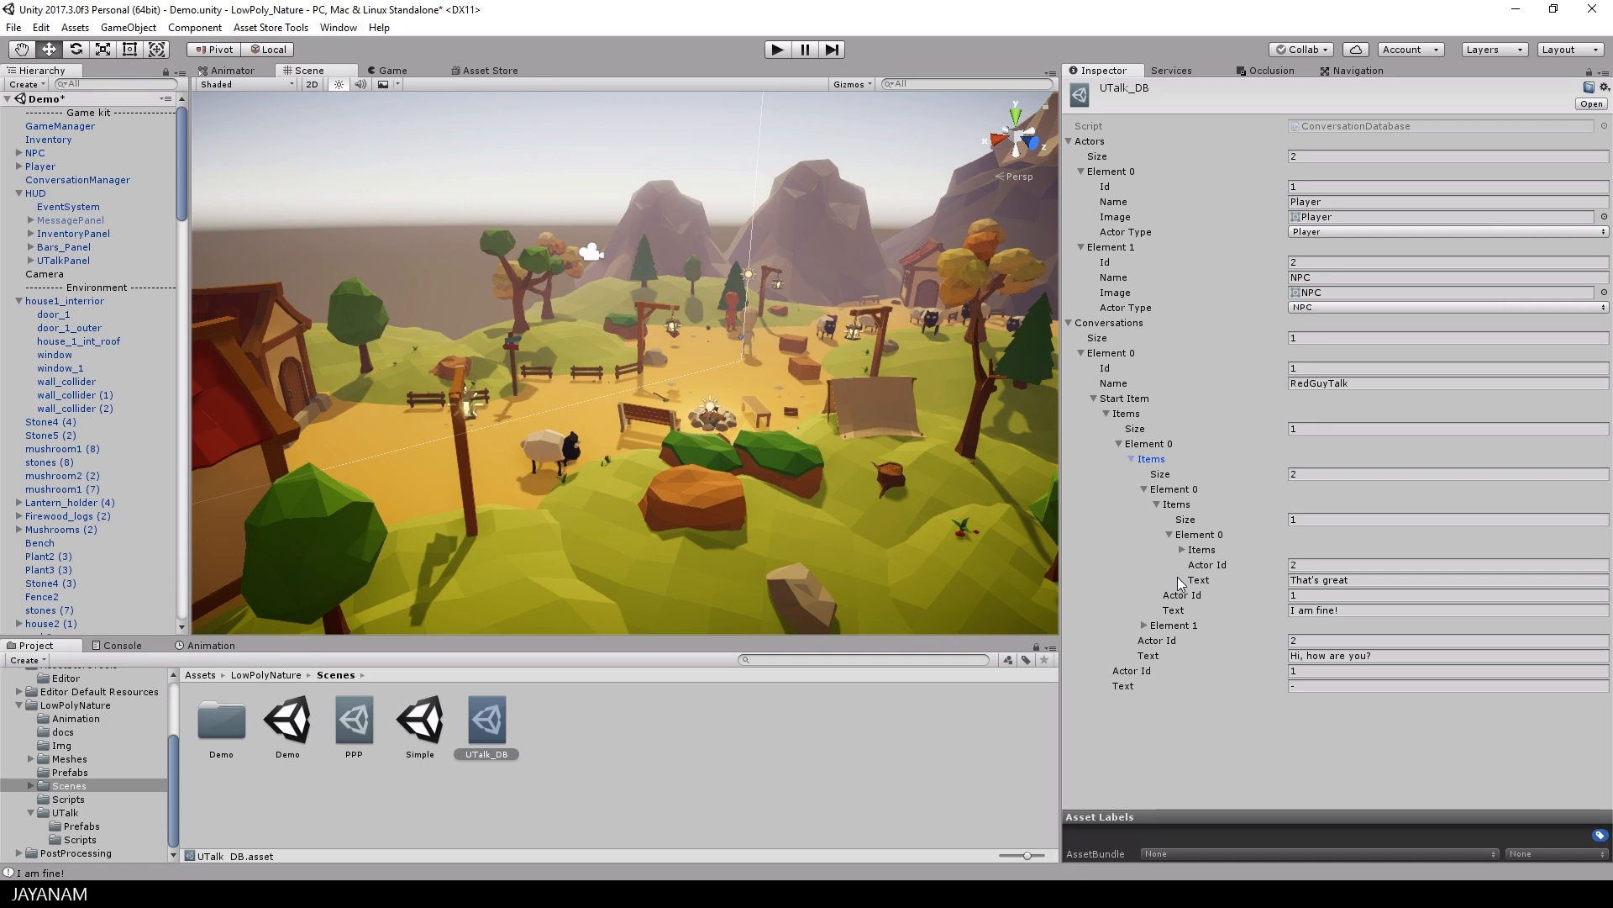
pyautogui.moveTo(245, 114)
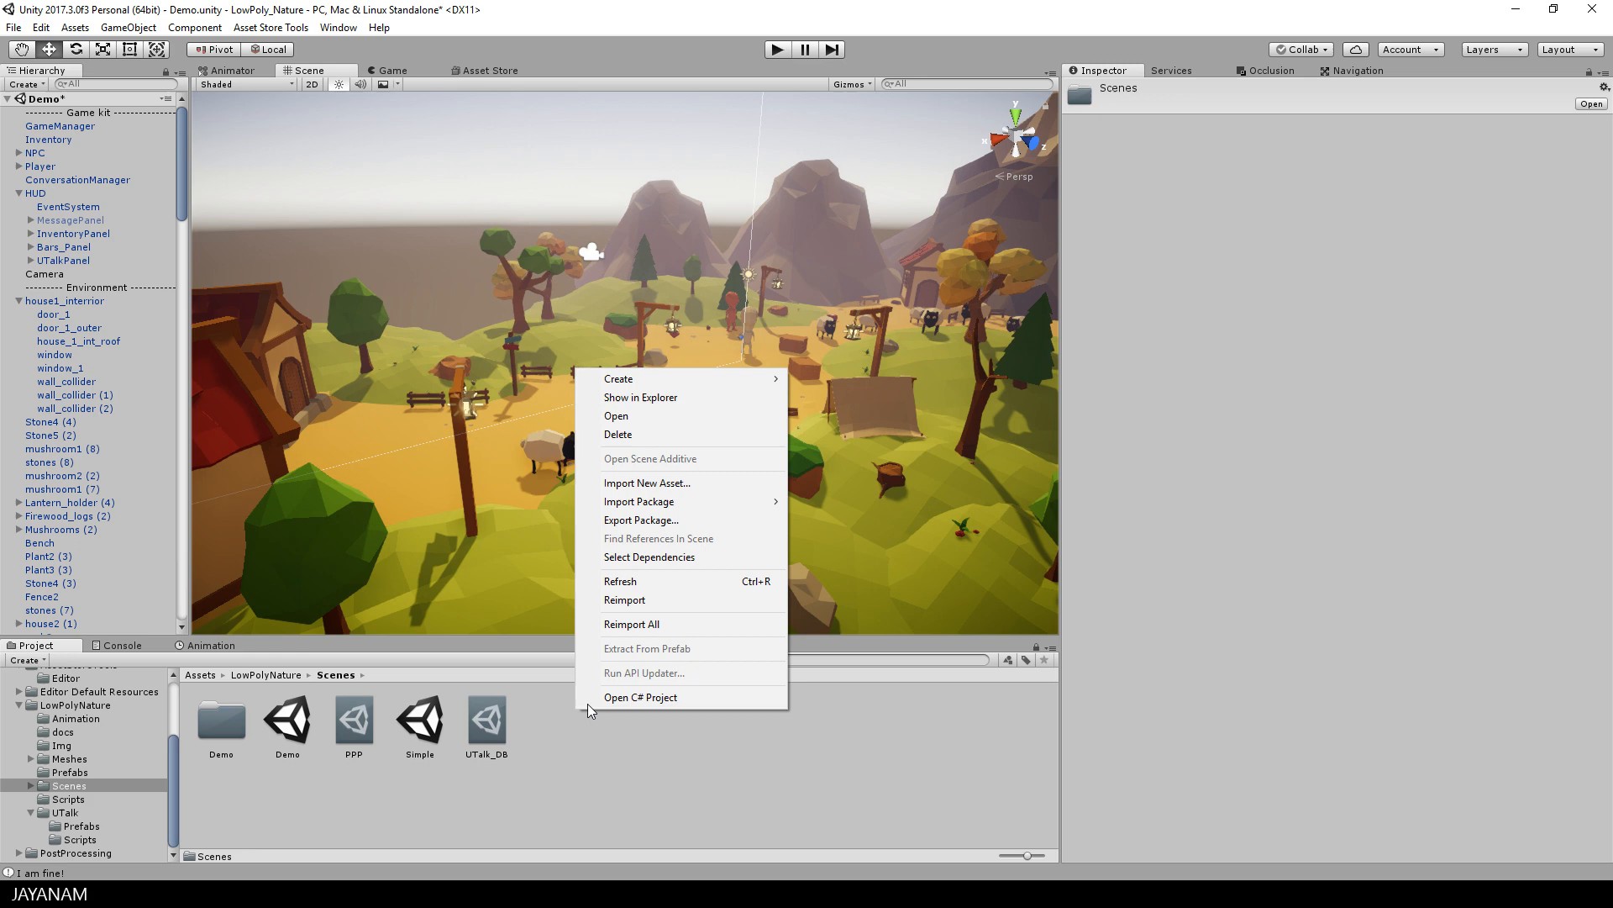
pyautogui.click(618, 377)
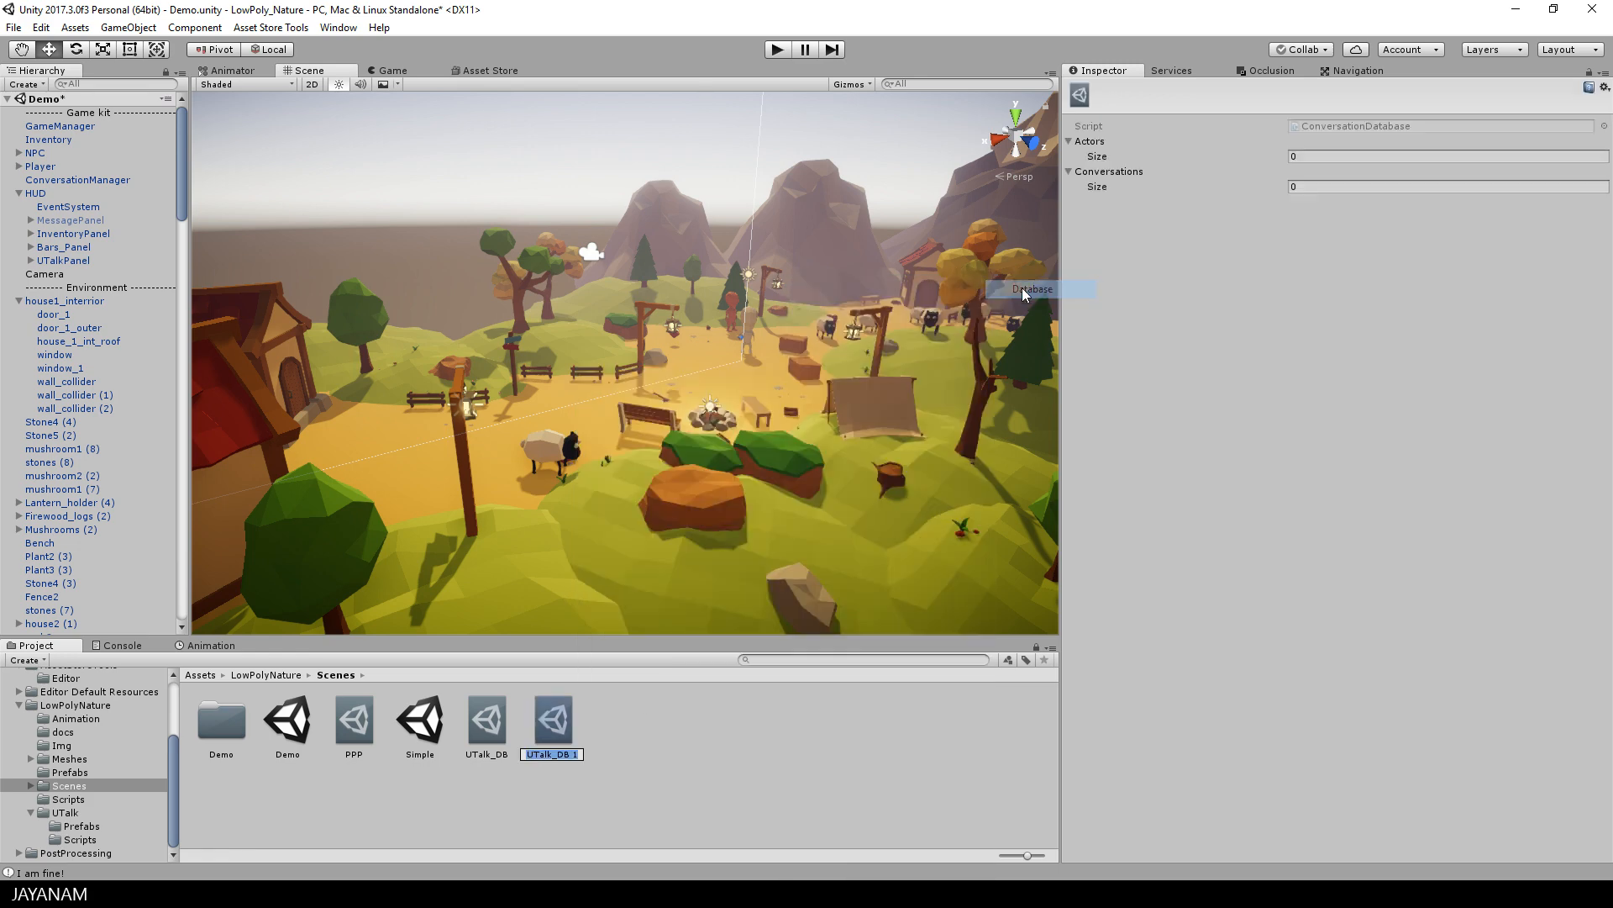
pyautogui.click(553, 715)
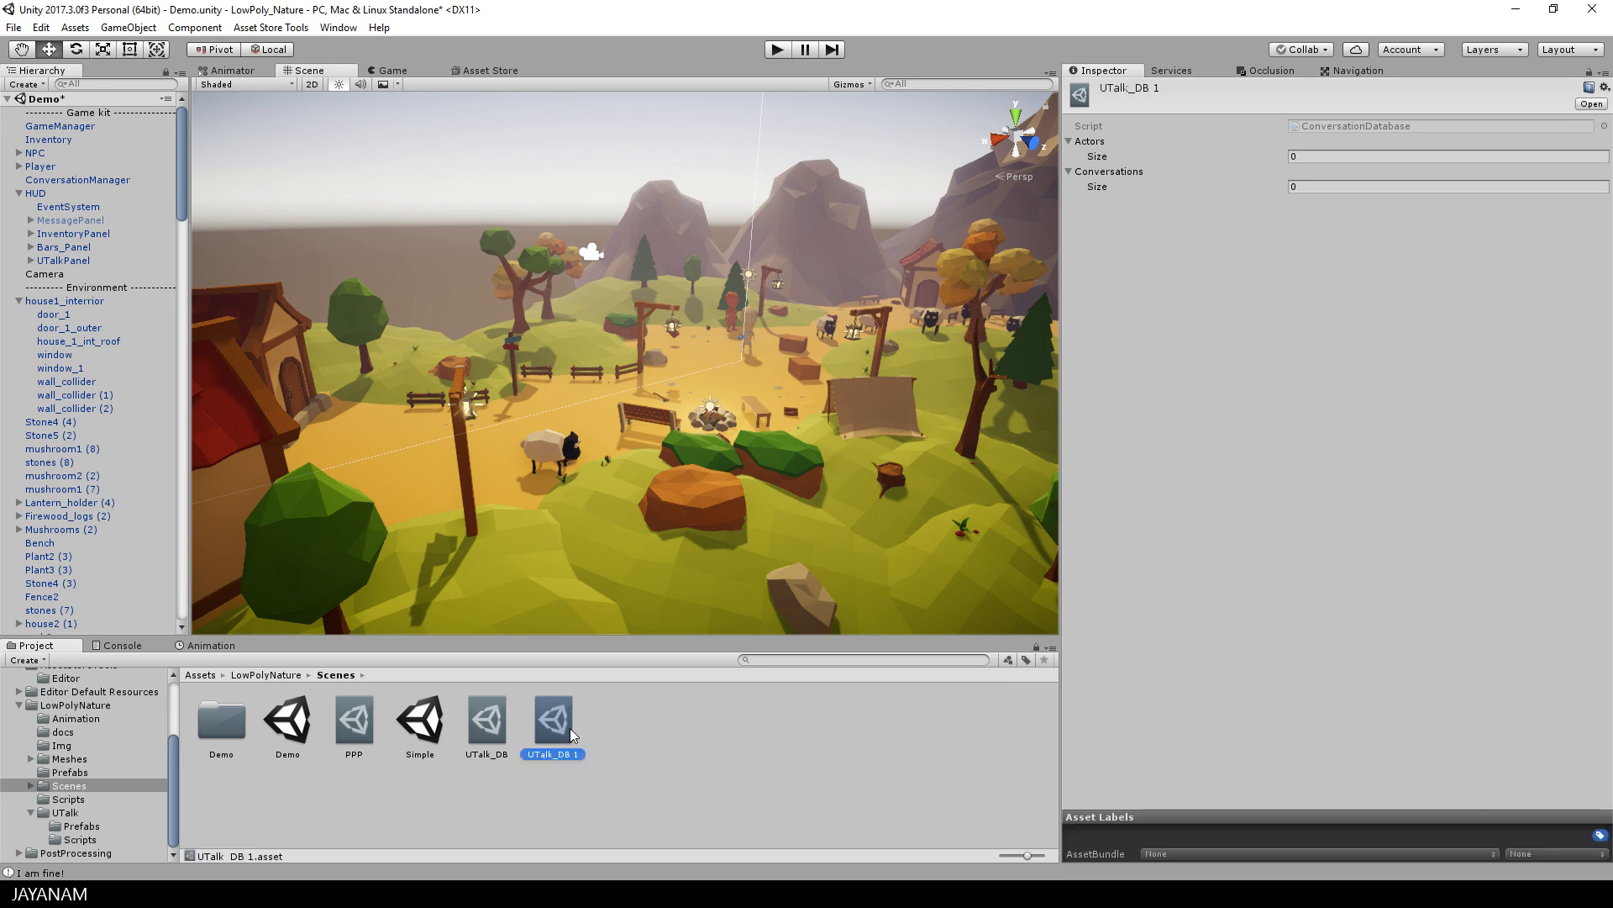
pyautogui.moveTo(555, 731)
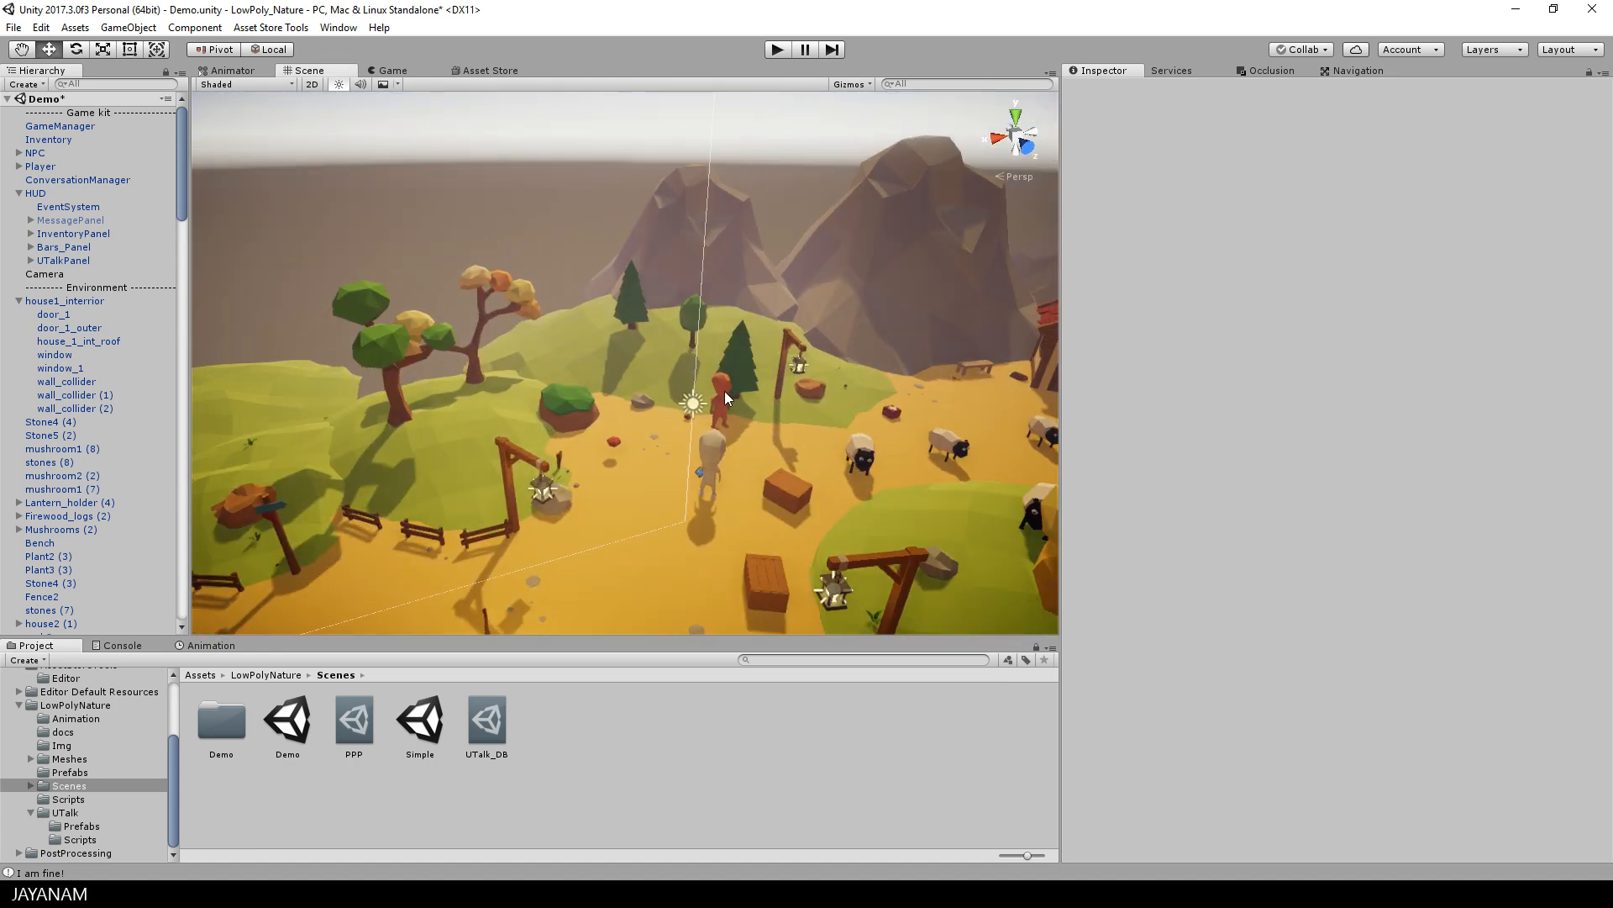
# - Confirm the NPC's trigger uses RedGuyTalk, then select and frame HUD's UTalkPanel
pyautogui.click(721, 391)
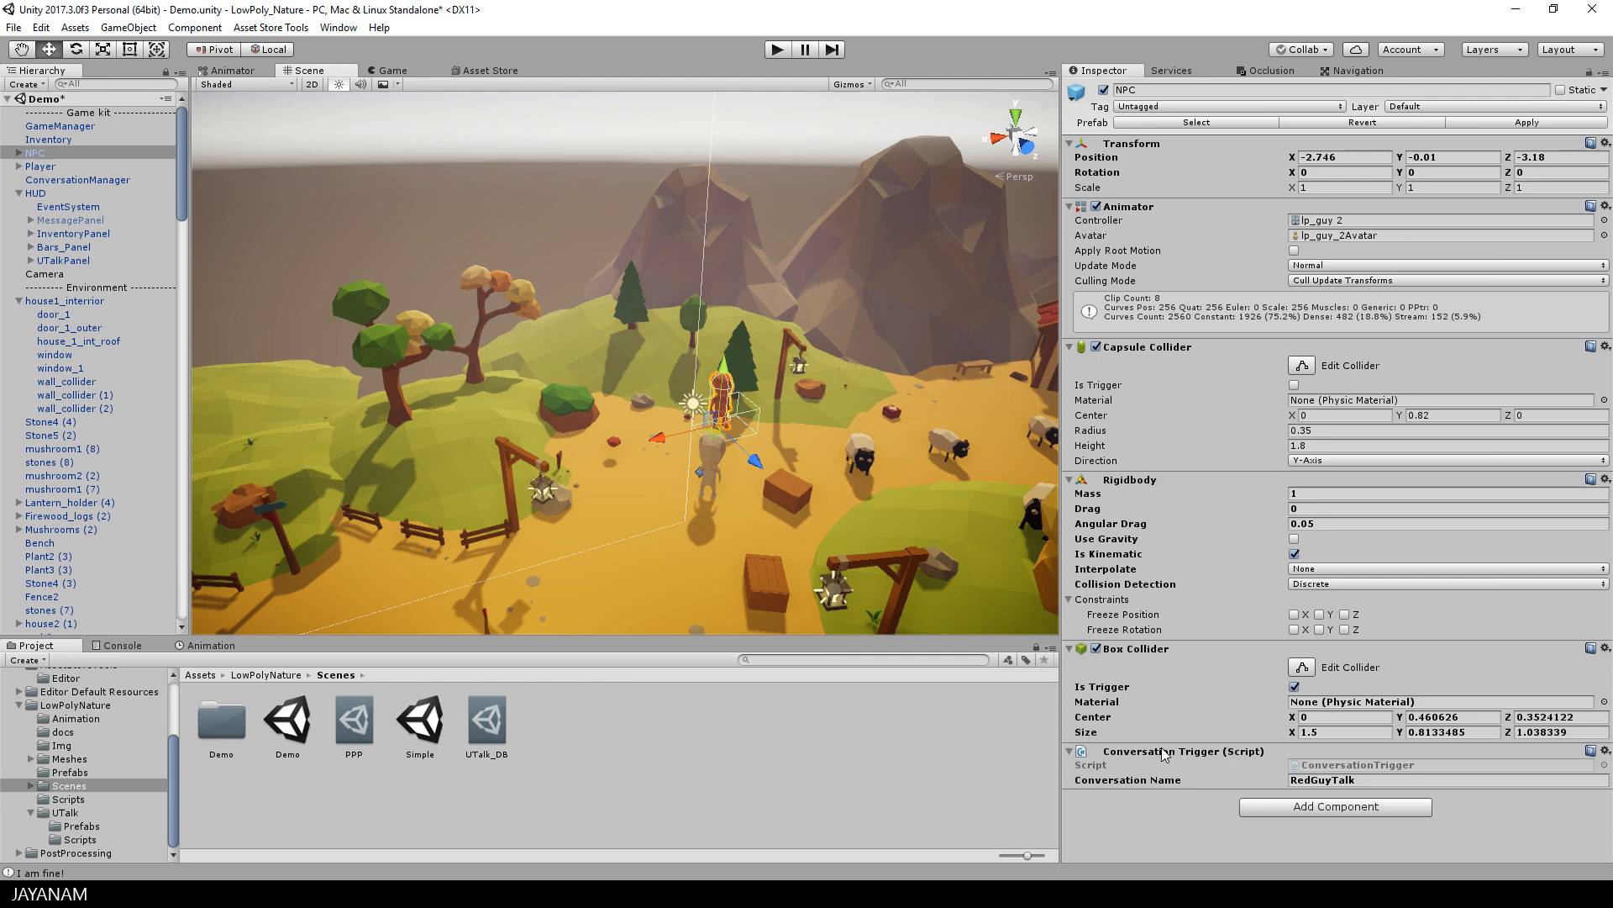
pyautogui.moveTo(1233, 756)
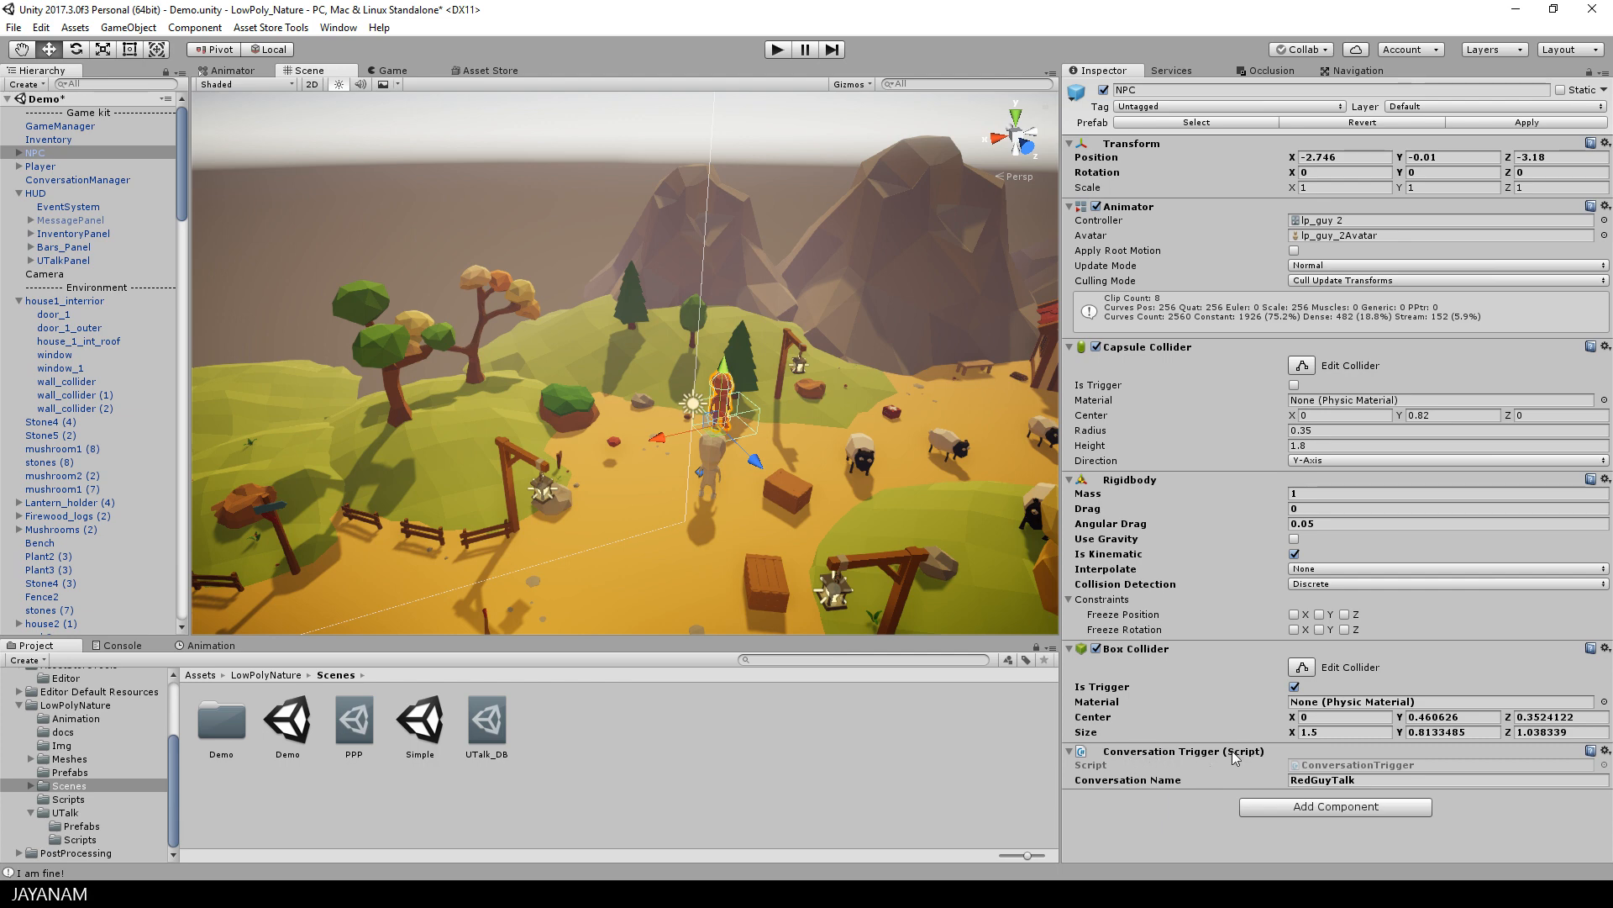
pyautogui.moveTo(1233, 758)
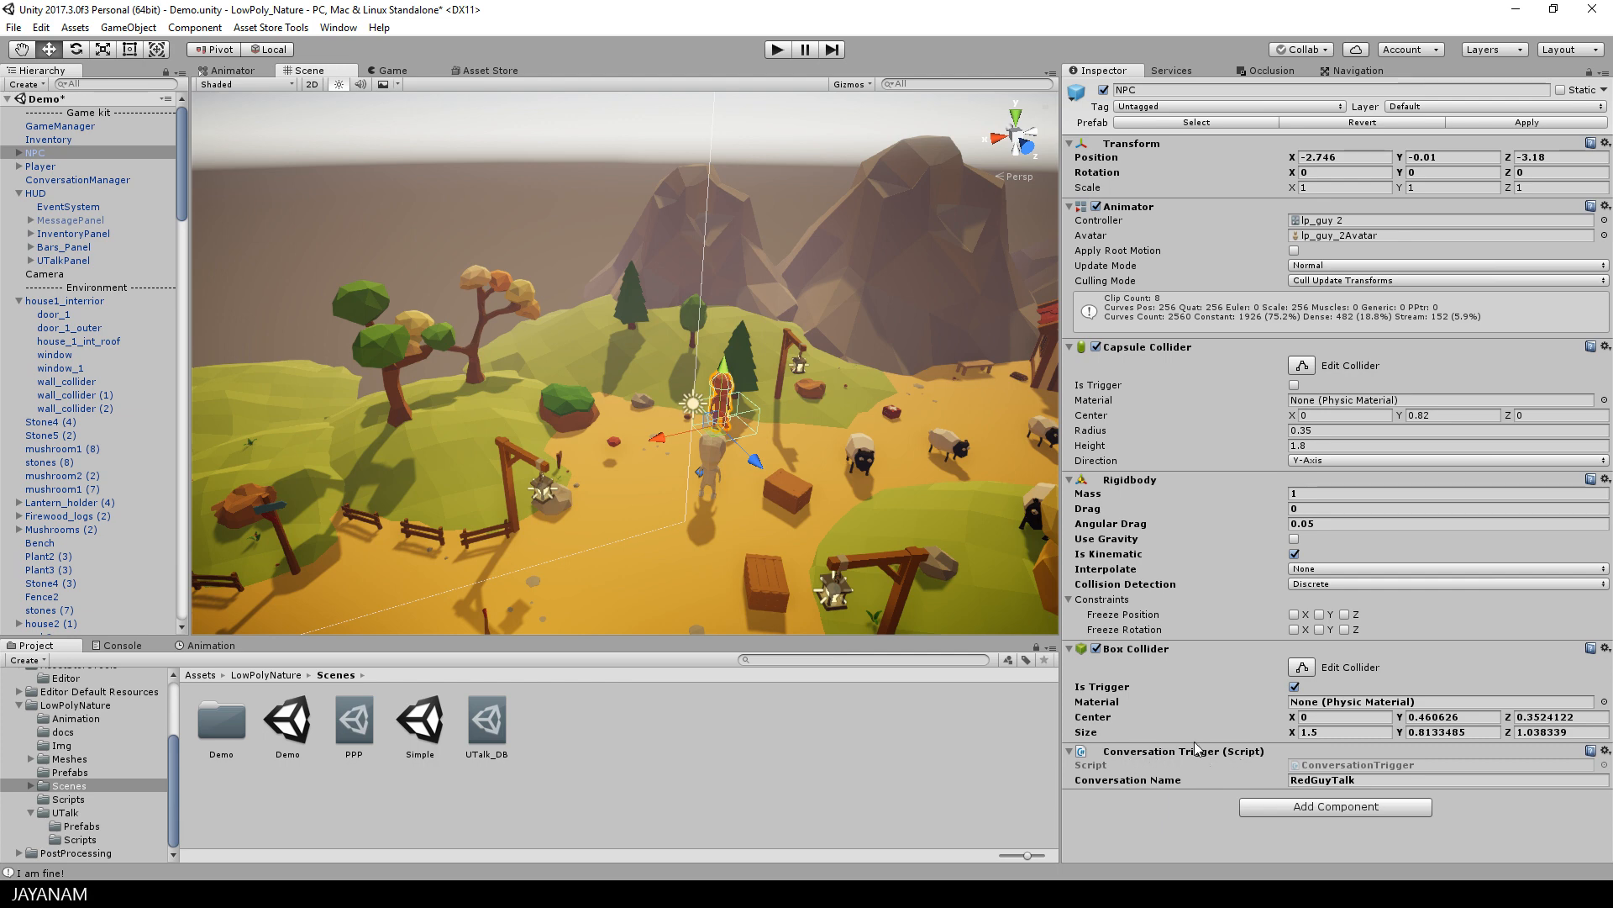
pyautogui.click(81, 840)
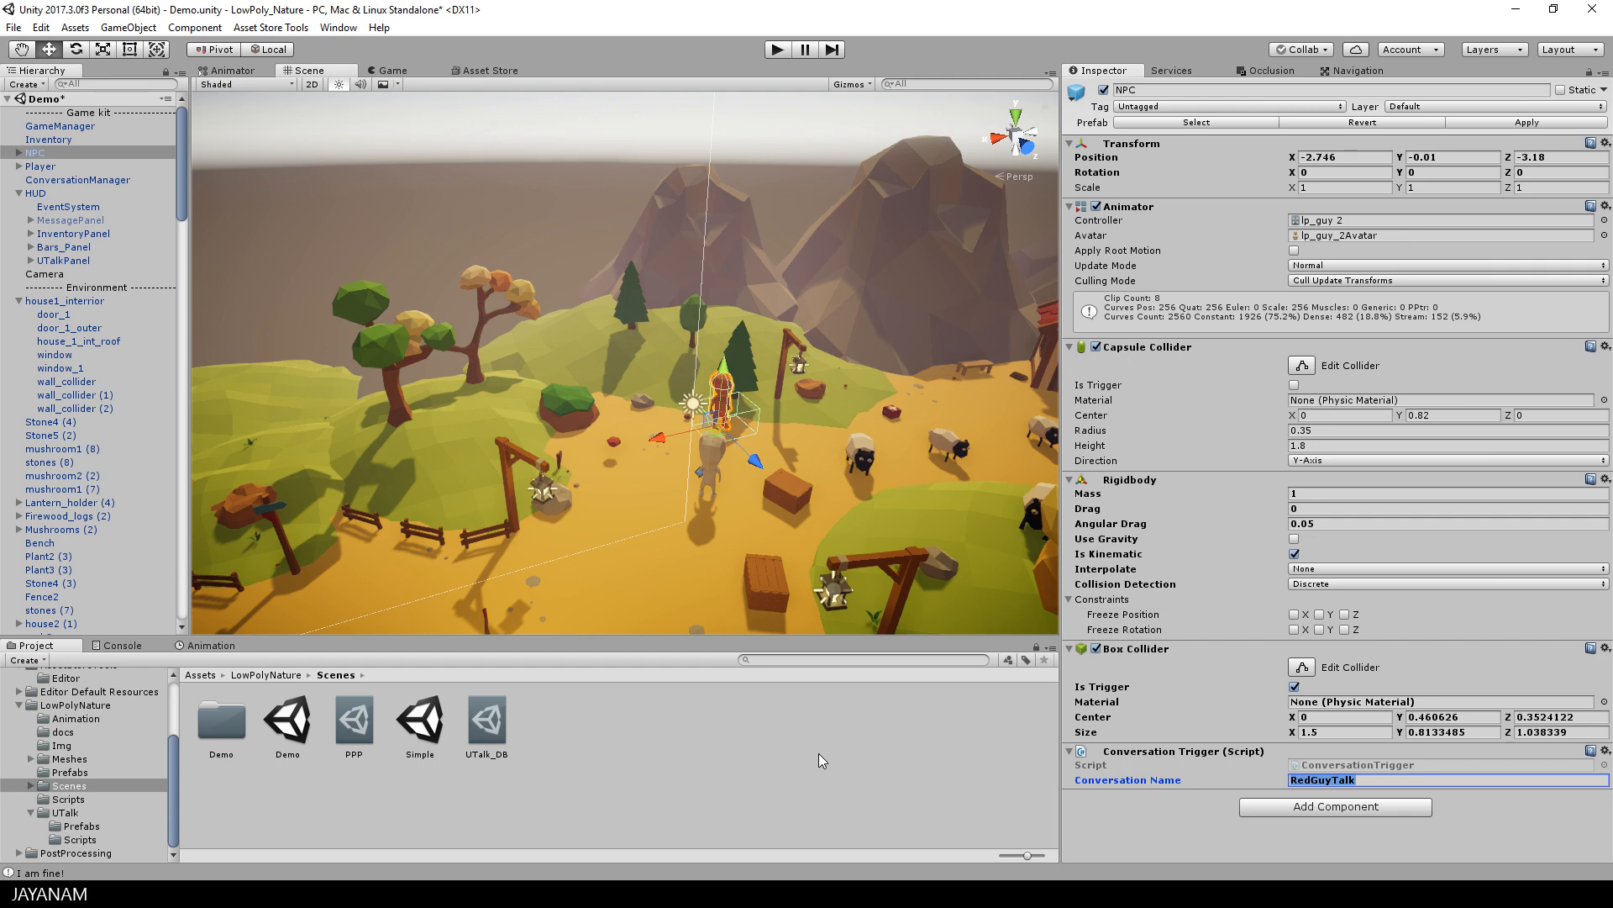
pyautogui.click(64, 260)
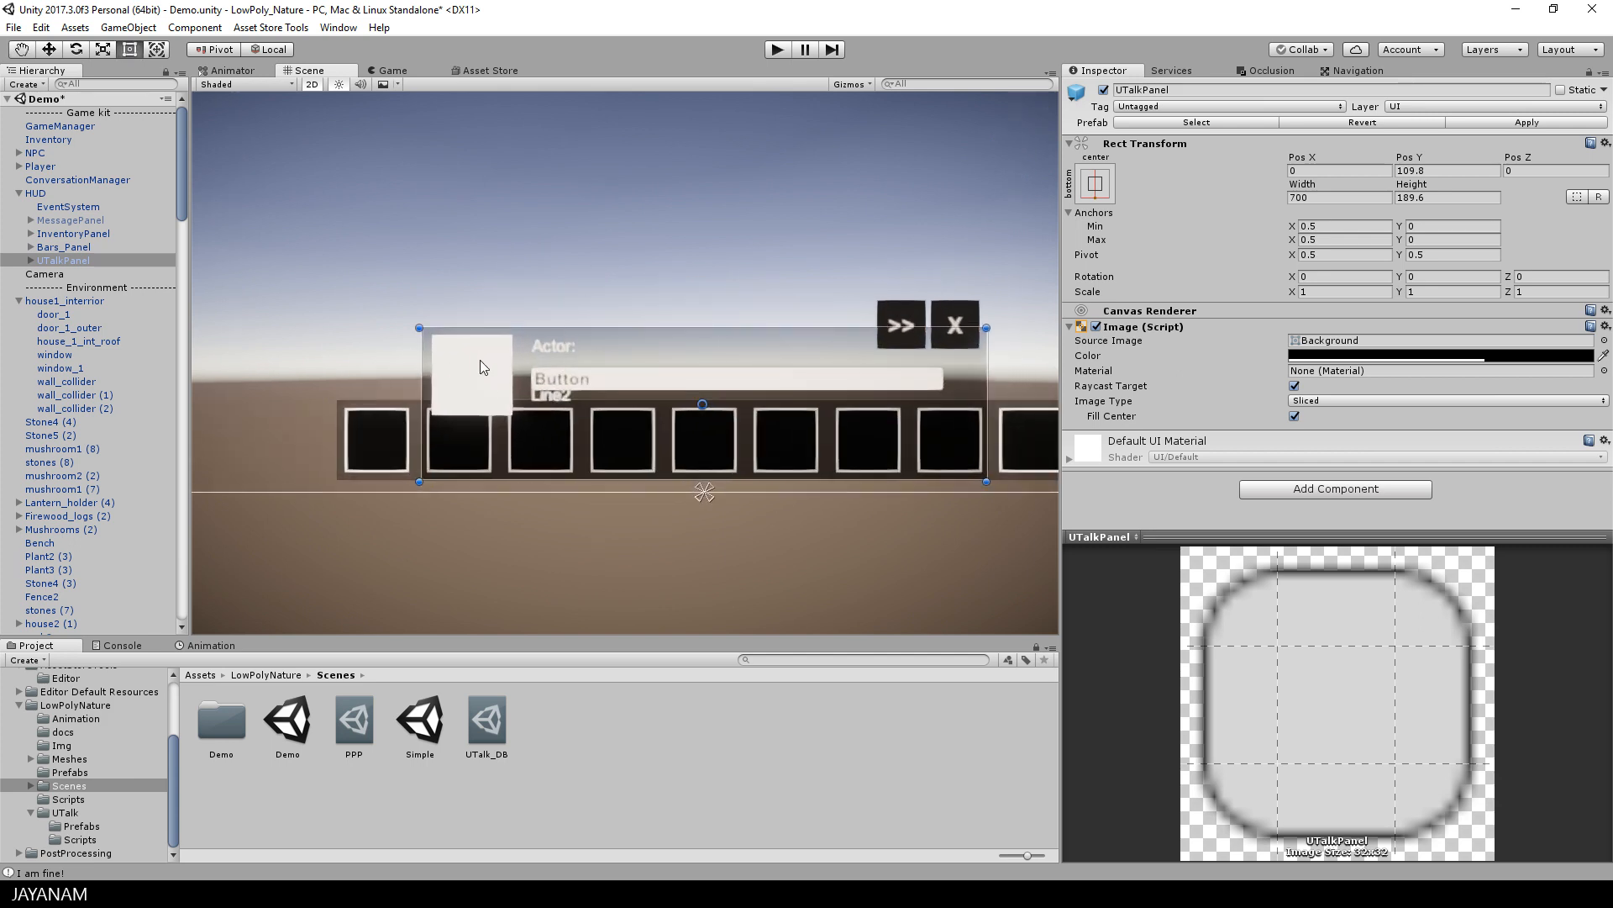
# - Inspect ActorImage and Actor_Label, then reselect ConversationManager to see its linked fields
pyautogui.click(471, 375)
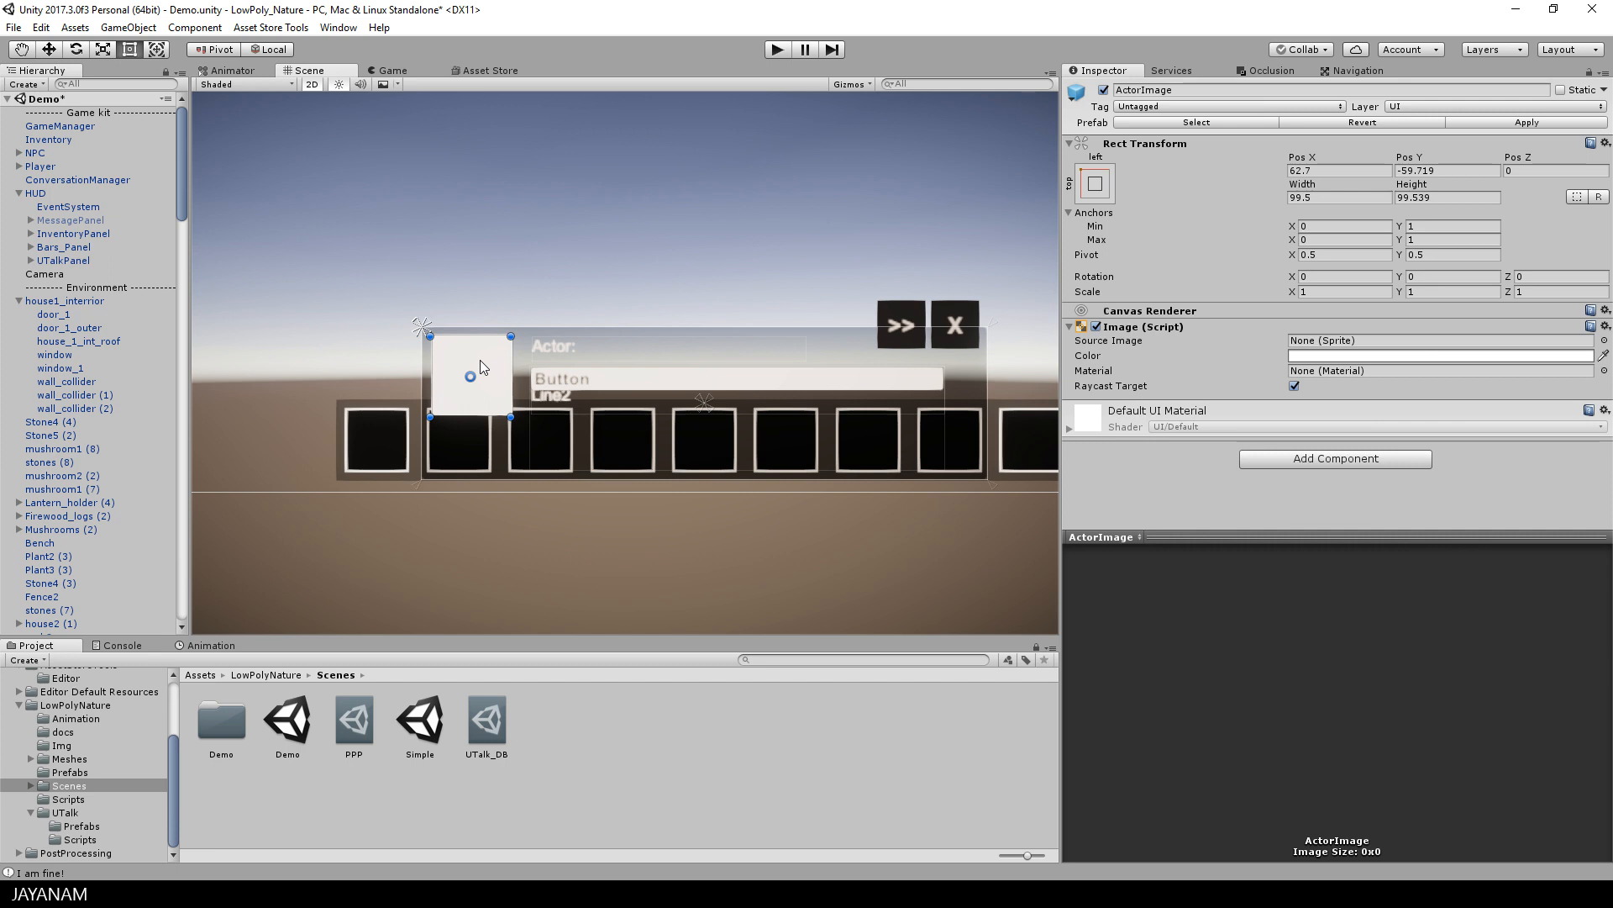
pyautogui.click(551, 341)
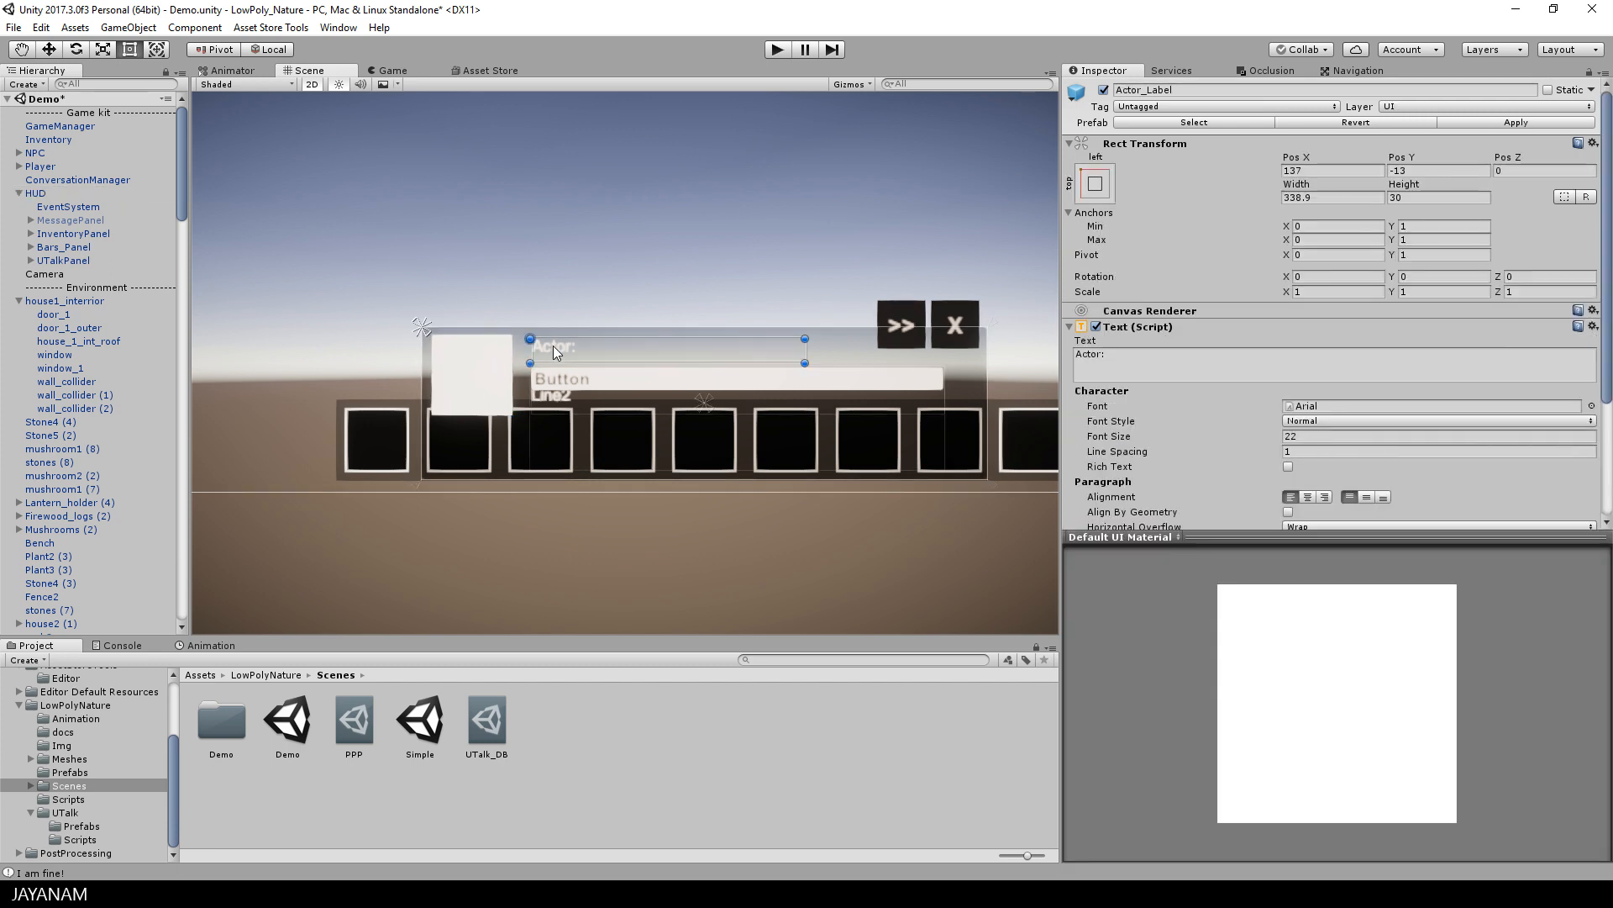
pyautogui.moveTo(569, 383)
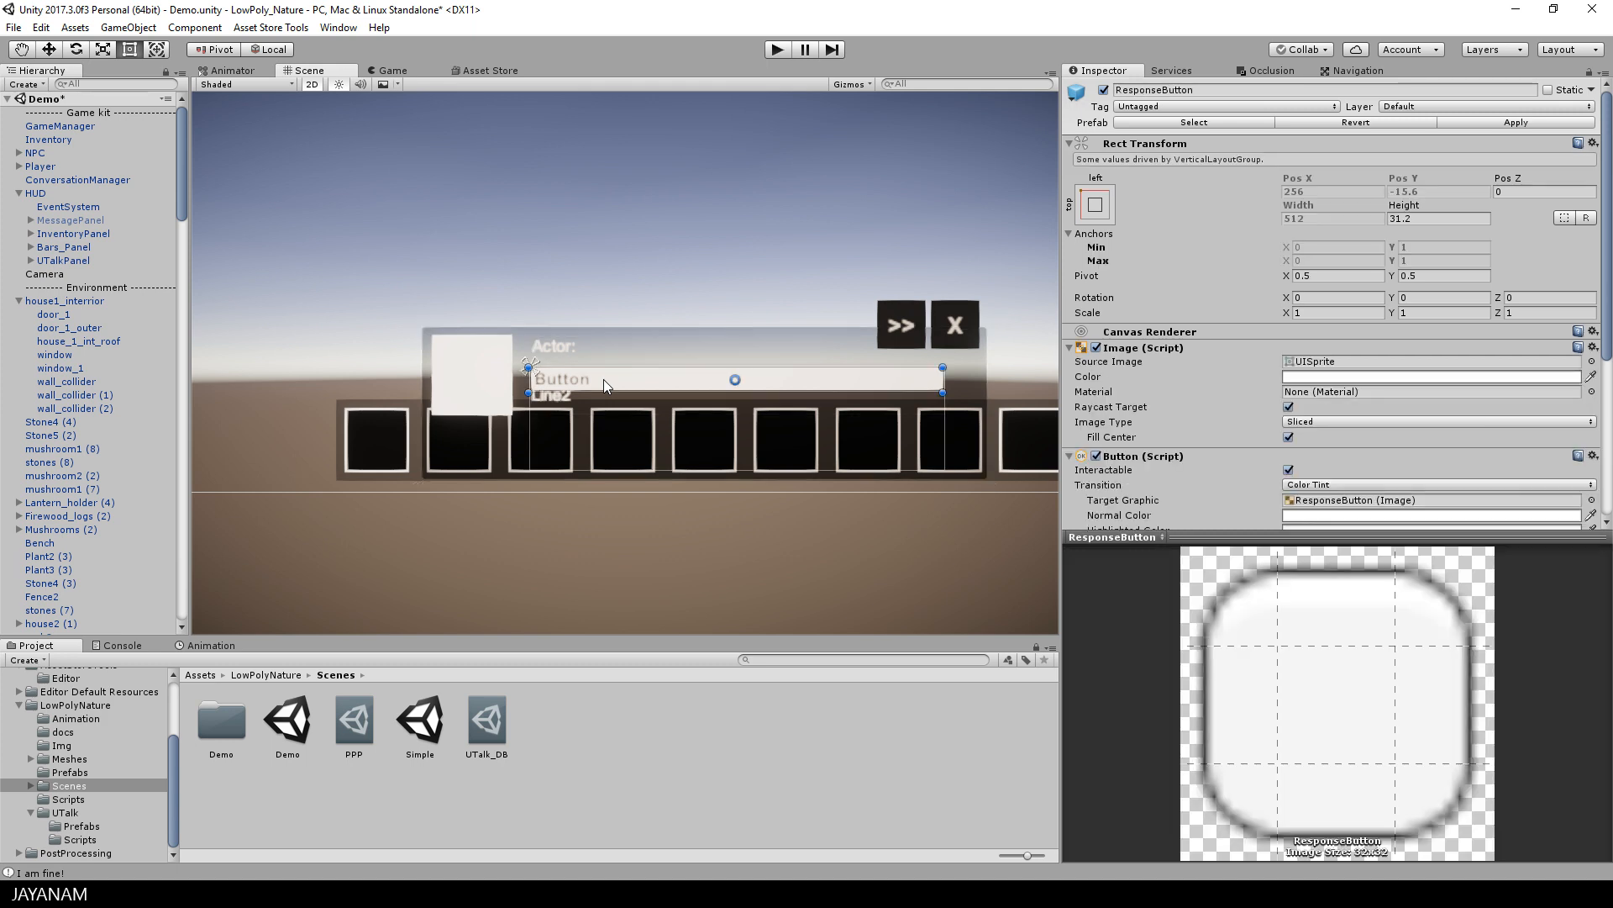
pyautogui.click(77, 179)
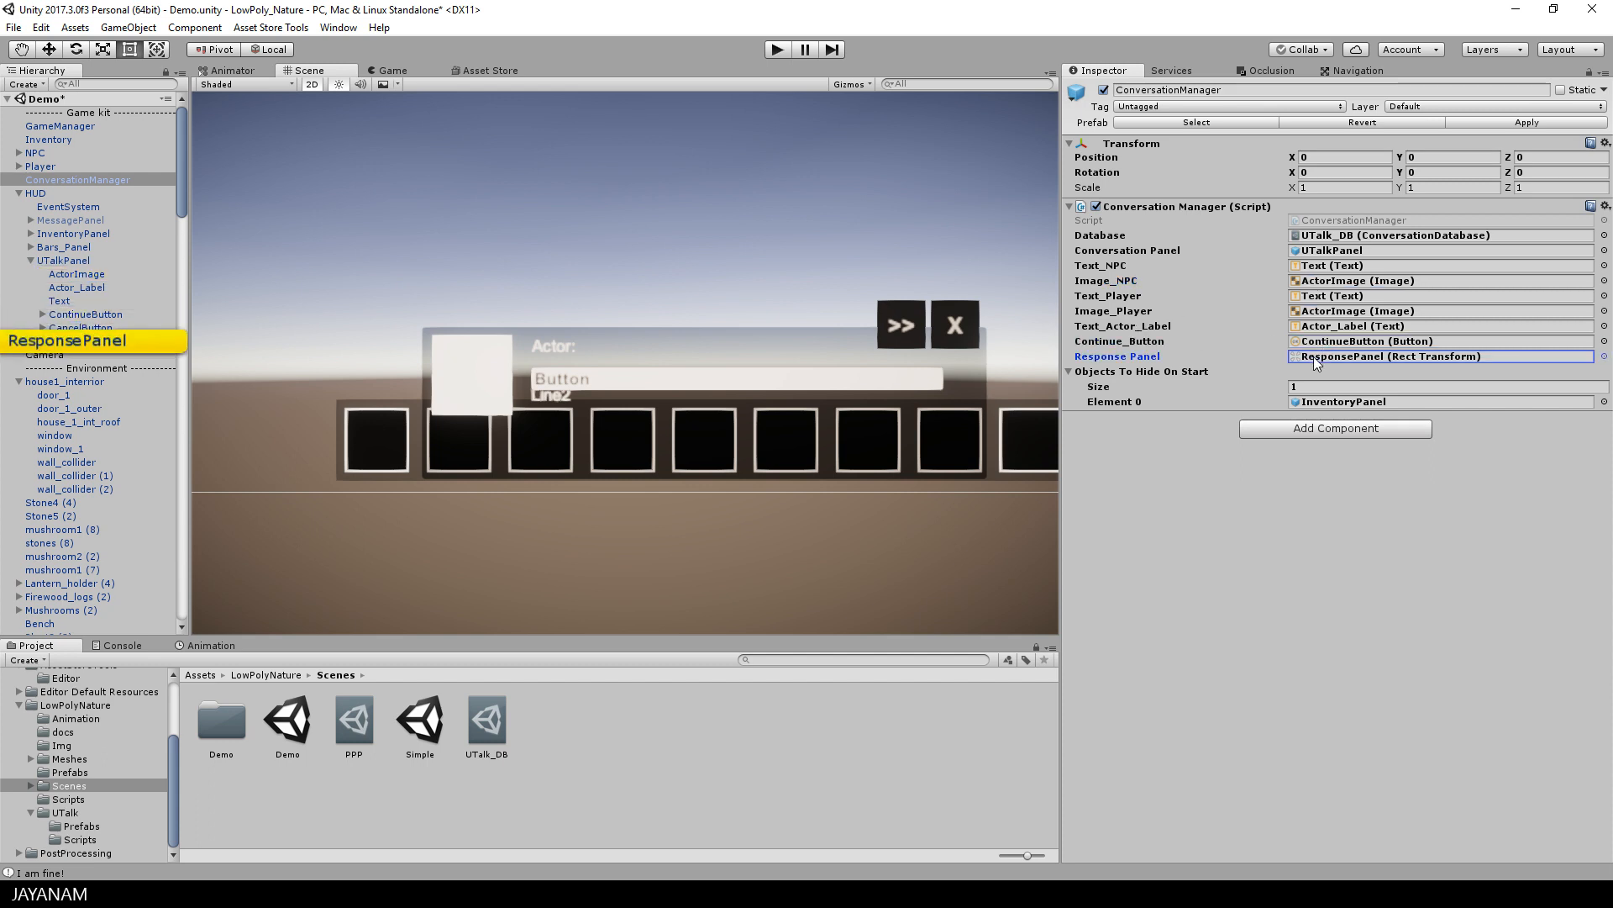
# - Reveal InventoryPanel as the object hidden on start, then enter Play mode
pyautogui.click(82, 340)
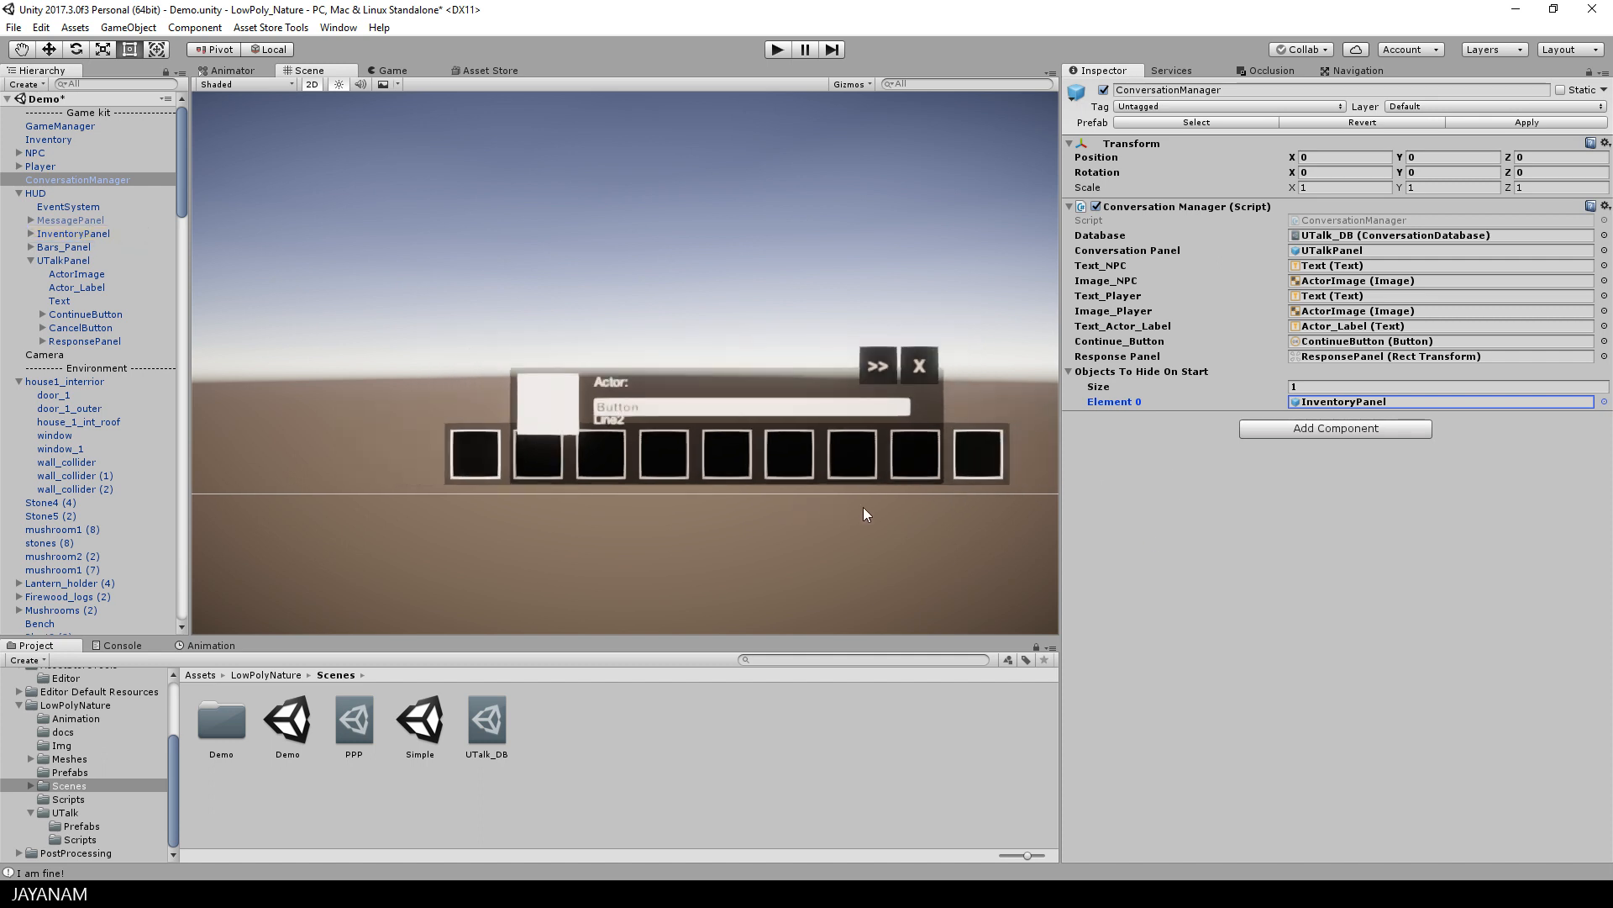
pyautogui.click(776, 49)
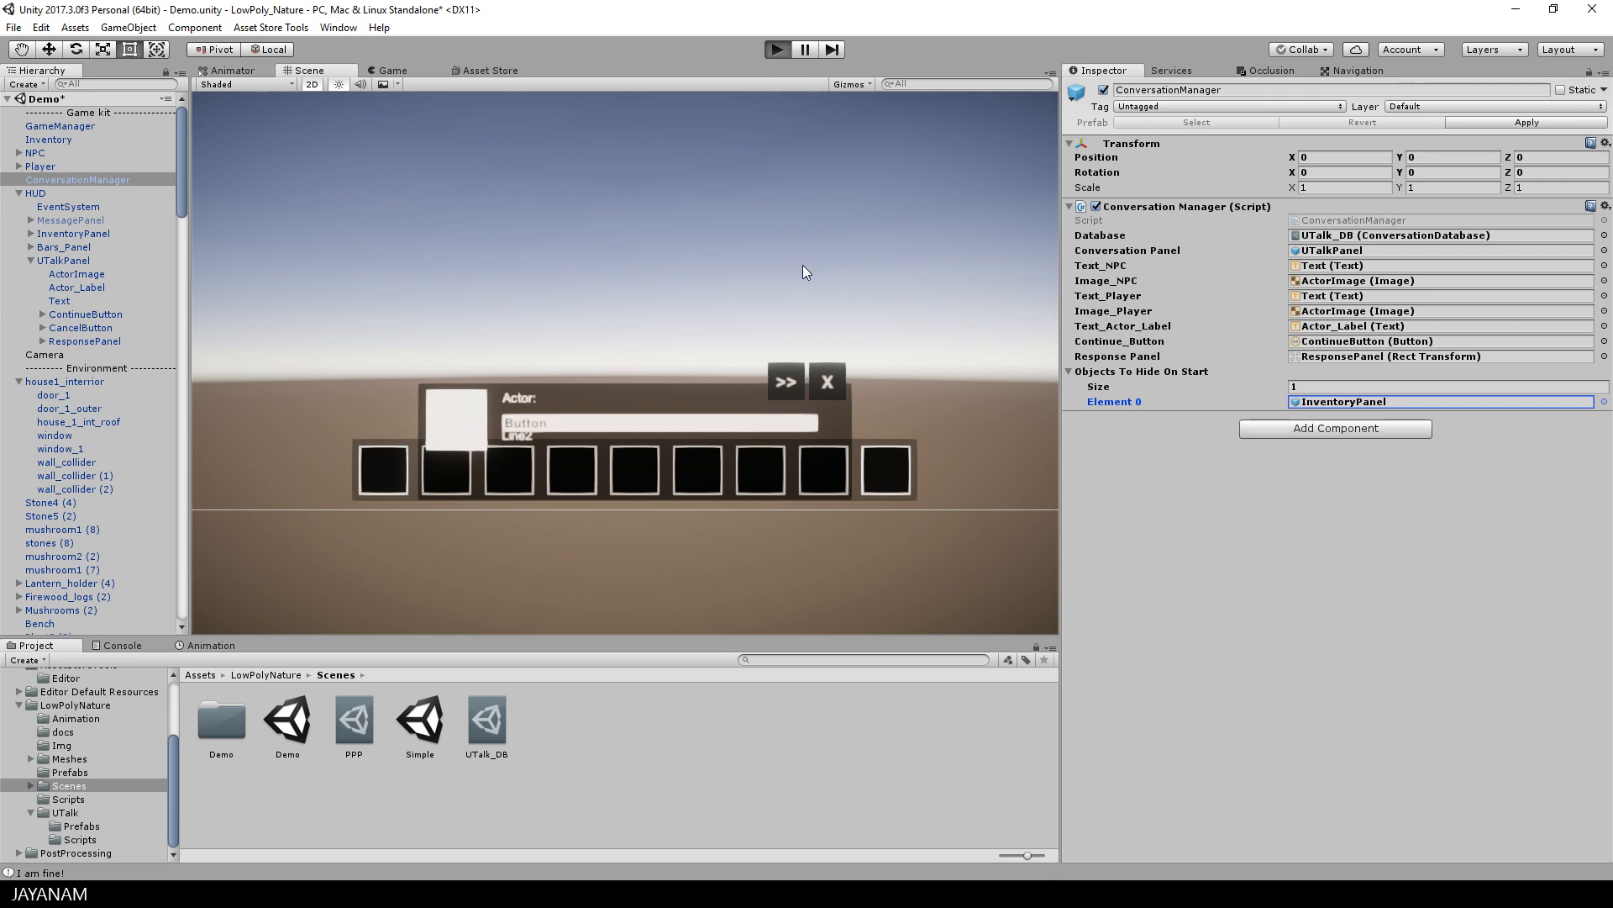
# - Run the demo, trigger the NPC's 'Hi, how are you?' greeting, then close the dialogue
pyautogui.click(776, 49)
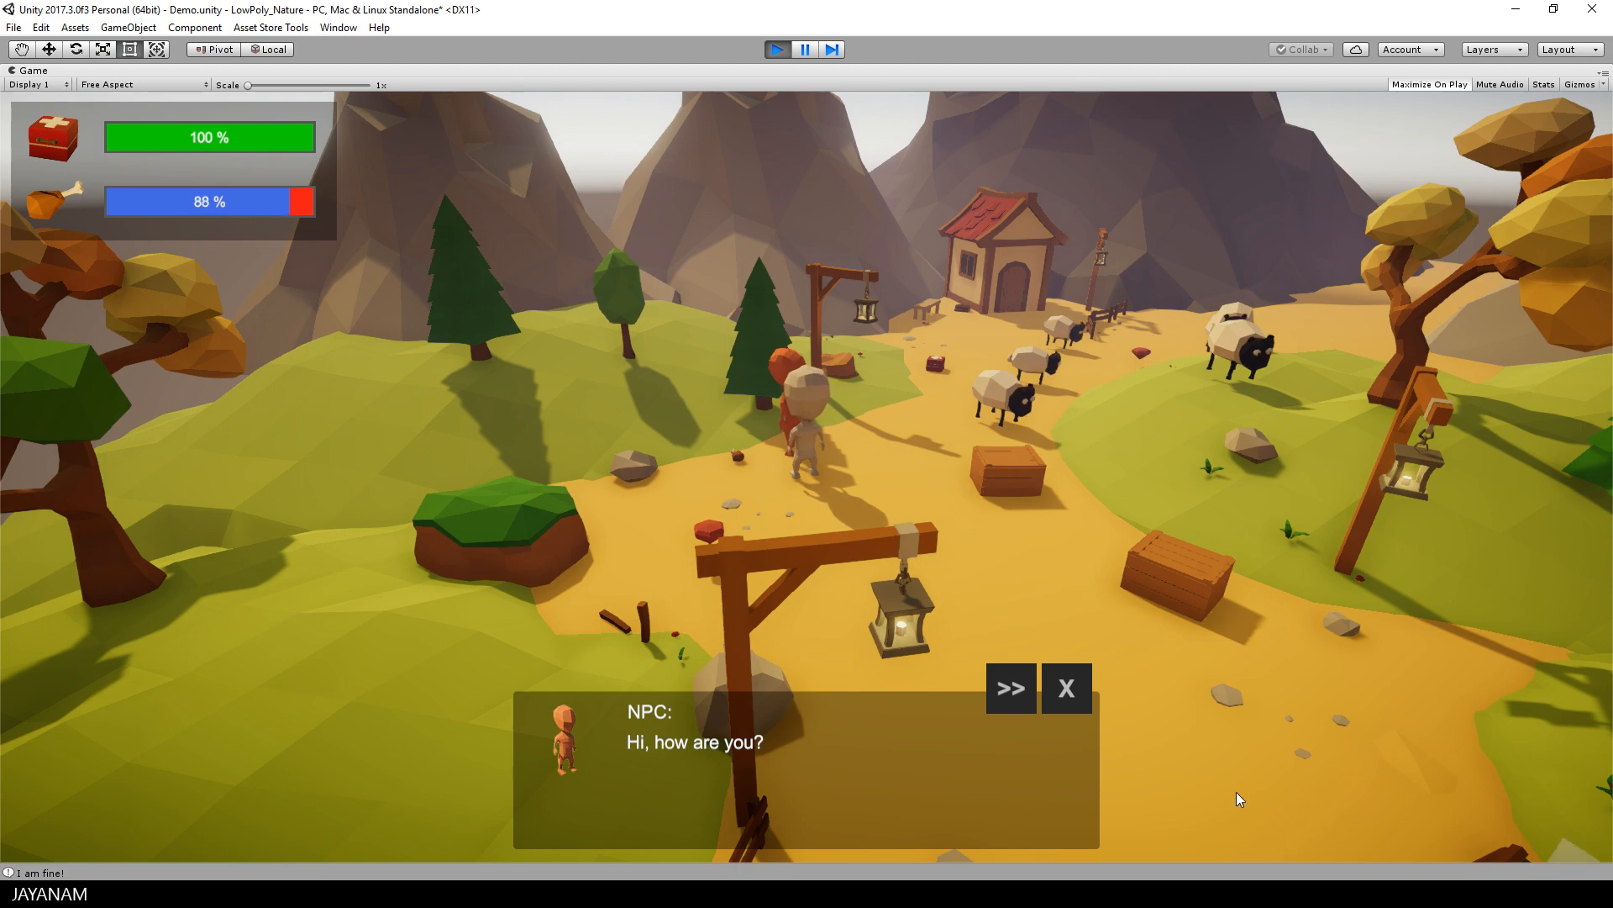
pyautogui.click(1067, 688)
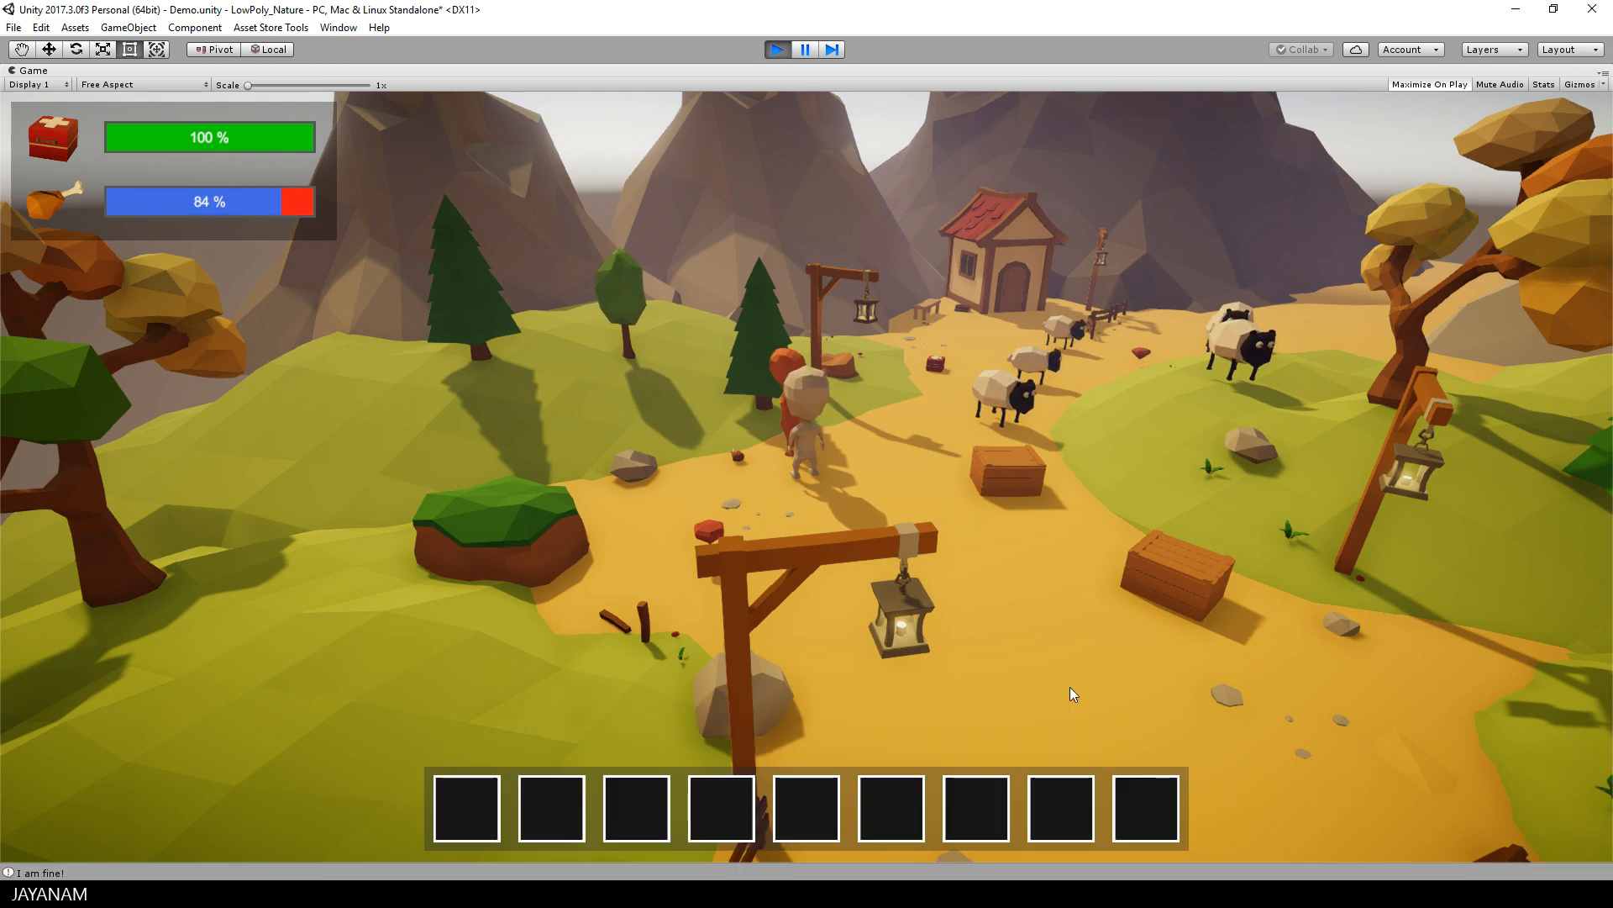